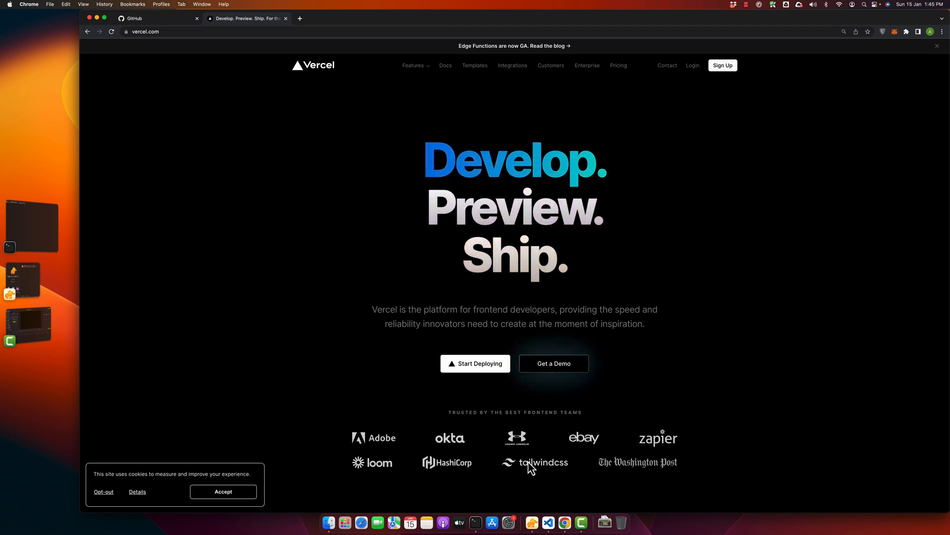
mouse_move(480, 522)
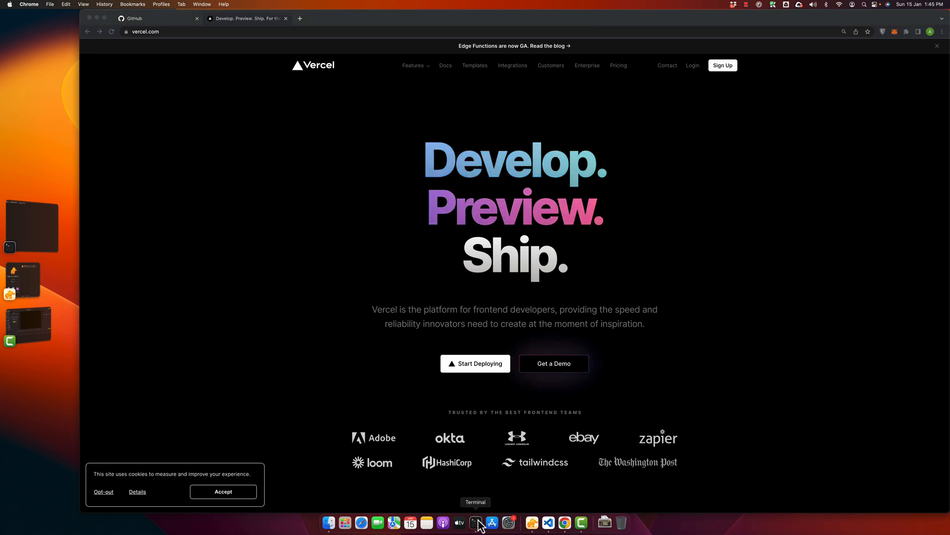
Begin the ng new ver command at the zsh prompt in the angular folder.
click(476, 522)
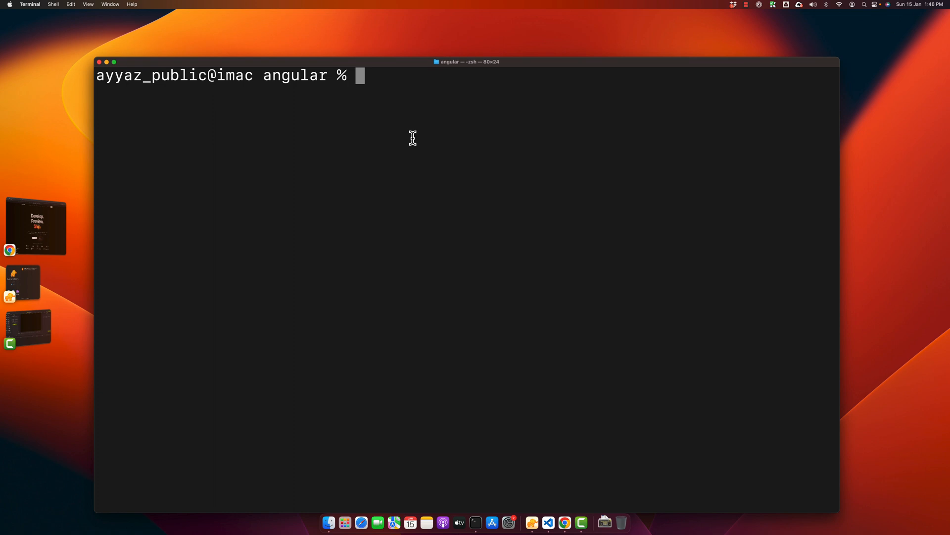
text(ng)
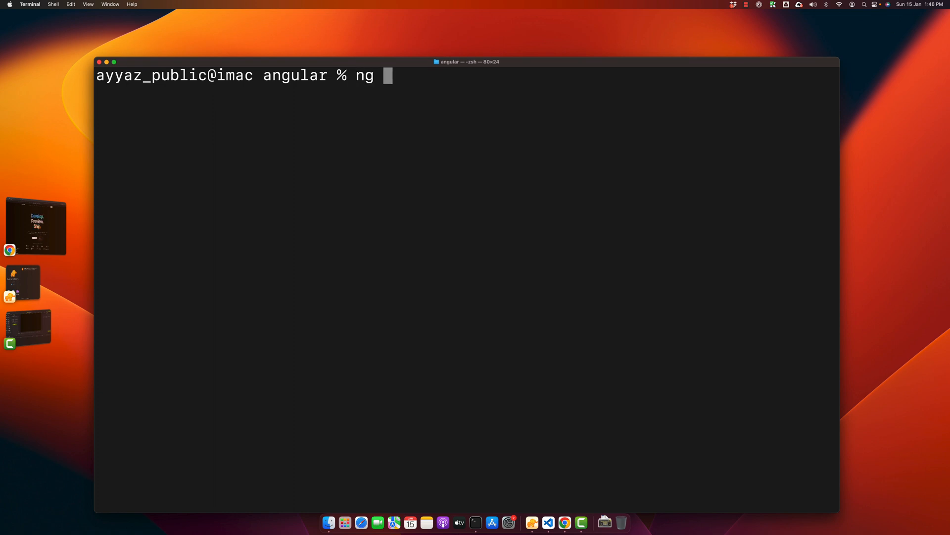
text(new ver)
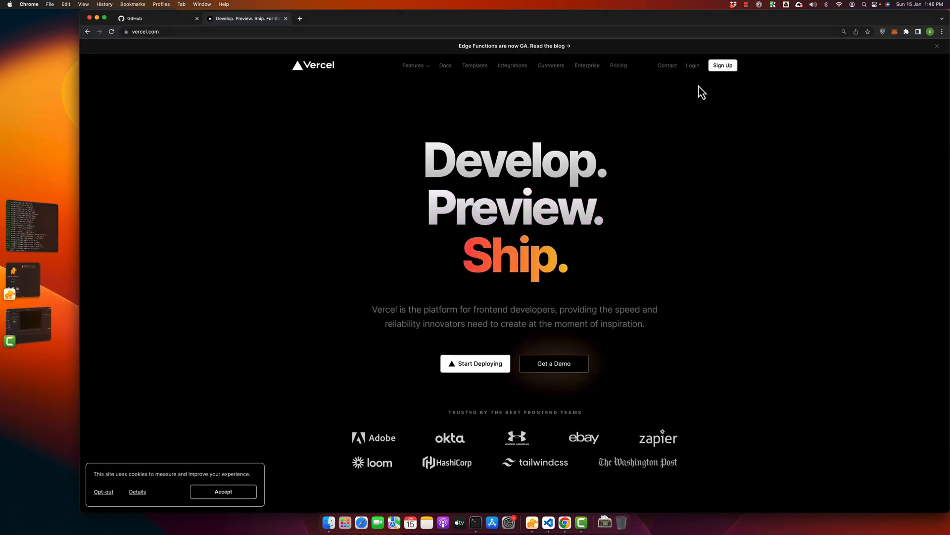
Go to Vercel's Sign Up page from the top navigation.
click(722, 65)
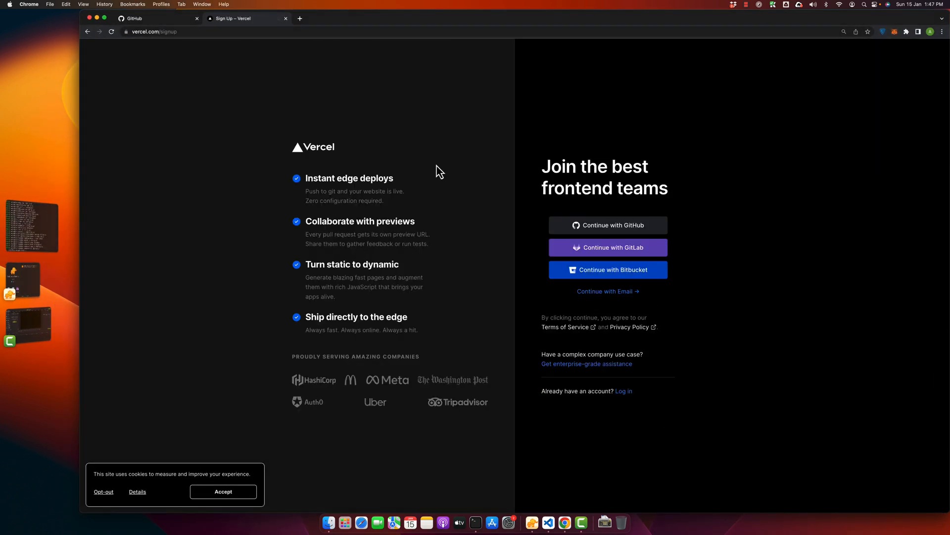
mouse_move(558, 185)
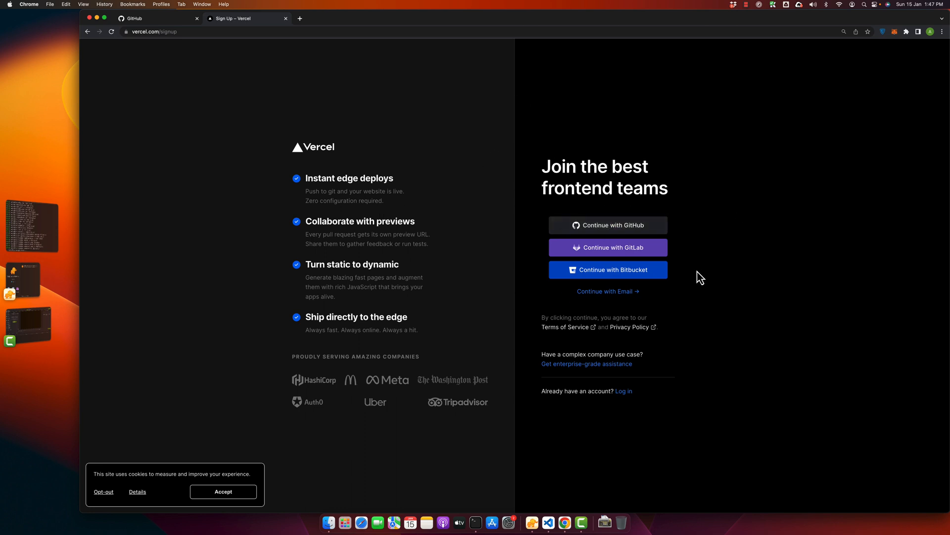
mouse_move(685, 293)
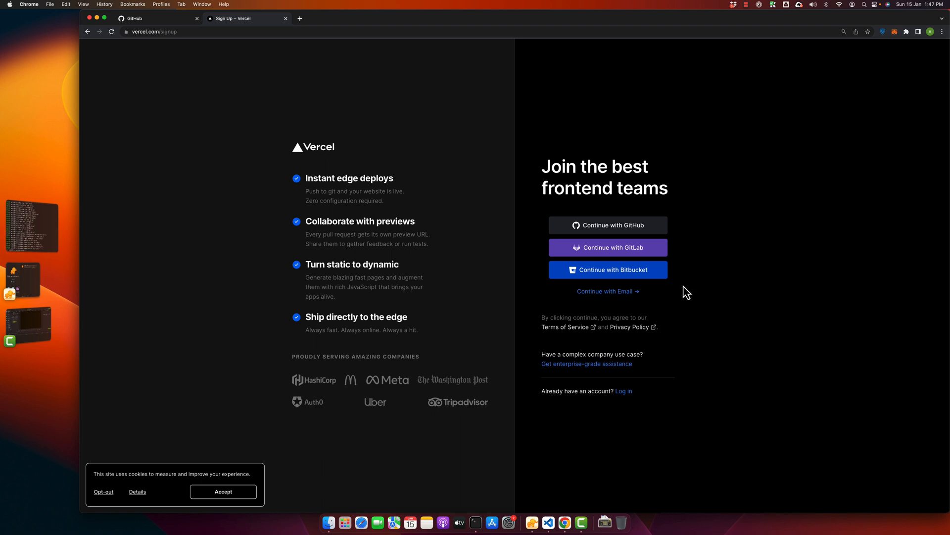
mouse_move(626, 301)
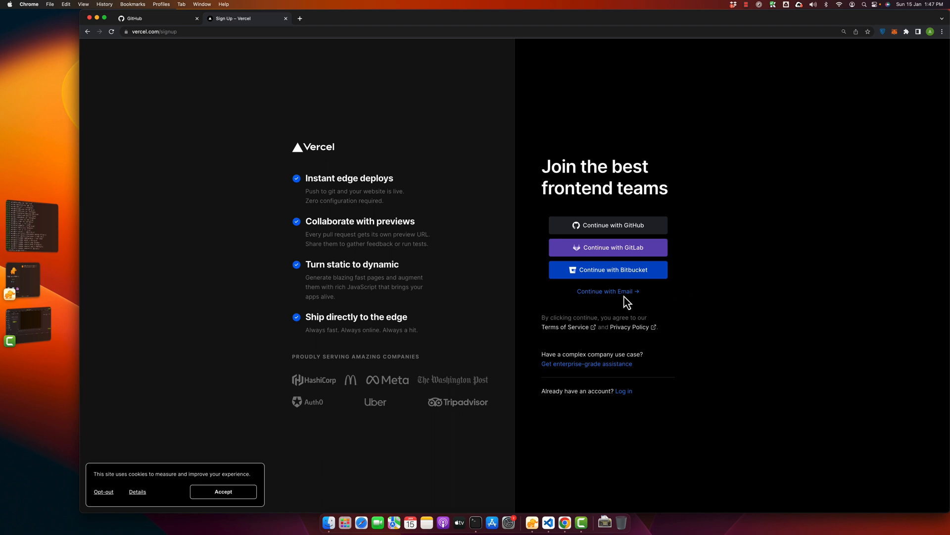
mouse_move(627, 234)
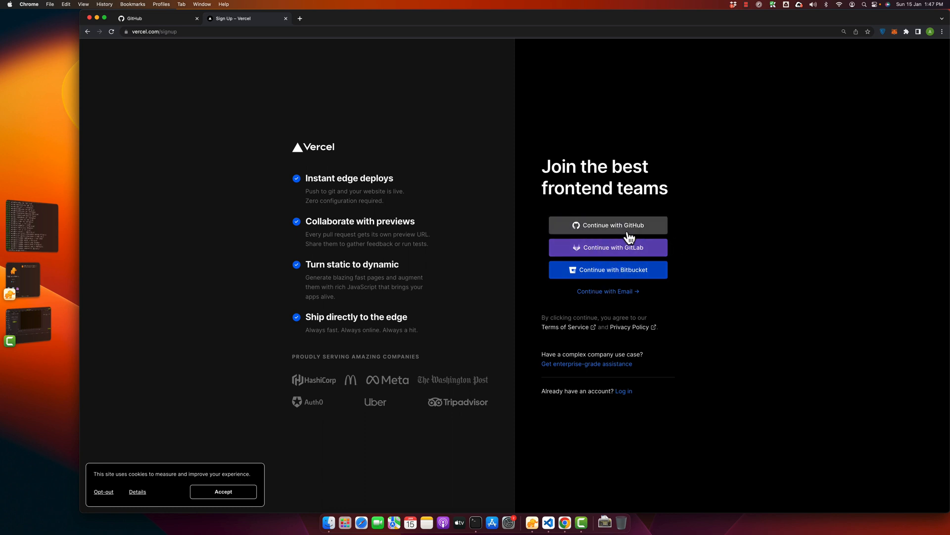
Continue with GitHub, authorize Vercel, and enter the phone number for verification.
click(607, 225)
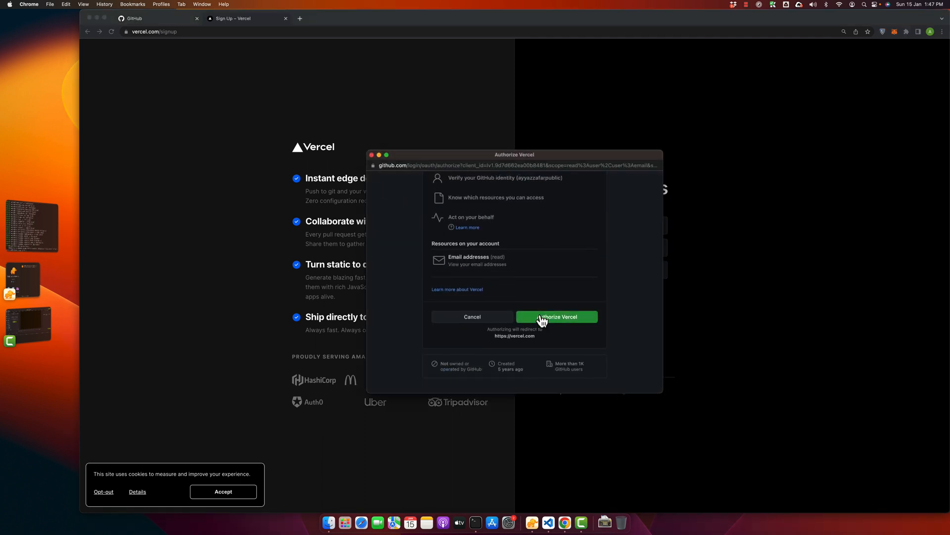
click(555, 317)
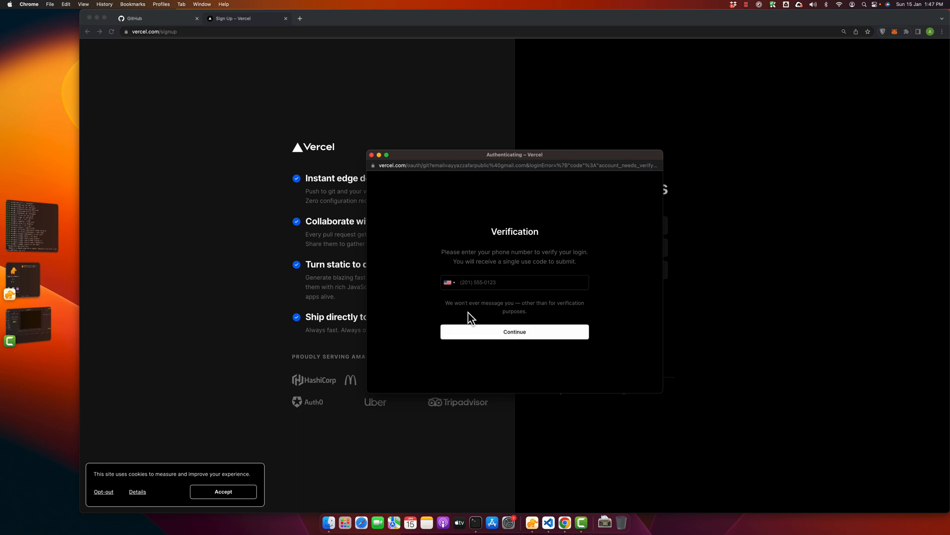
click(513, 332)
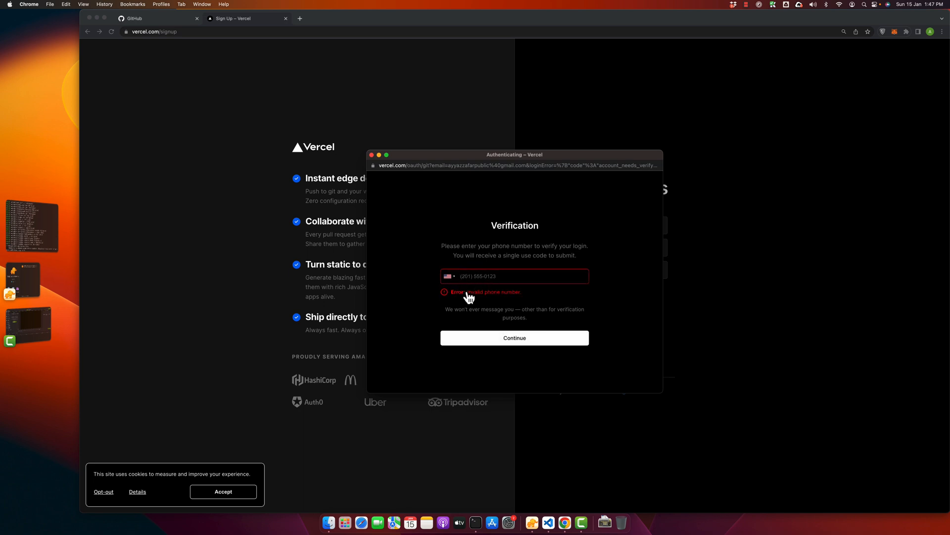
click(449, 276)
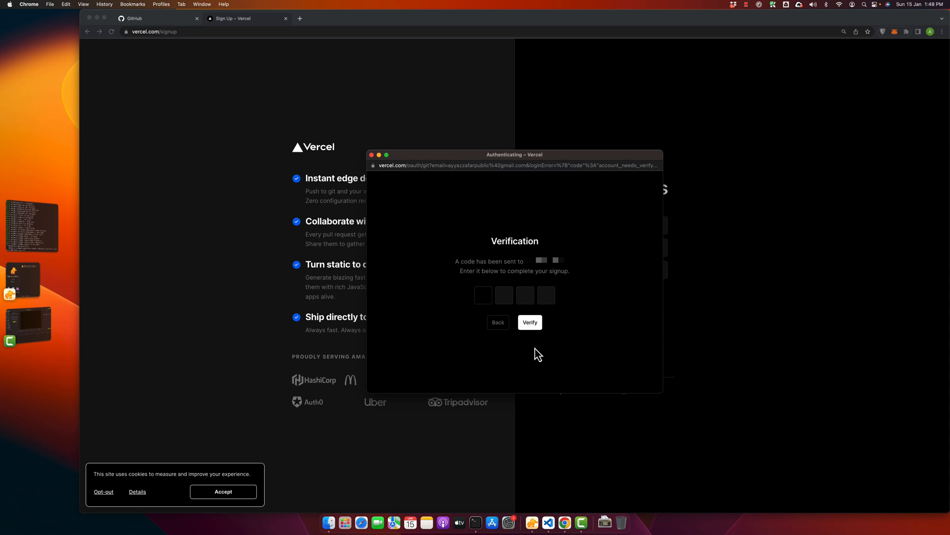
text(0)
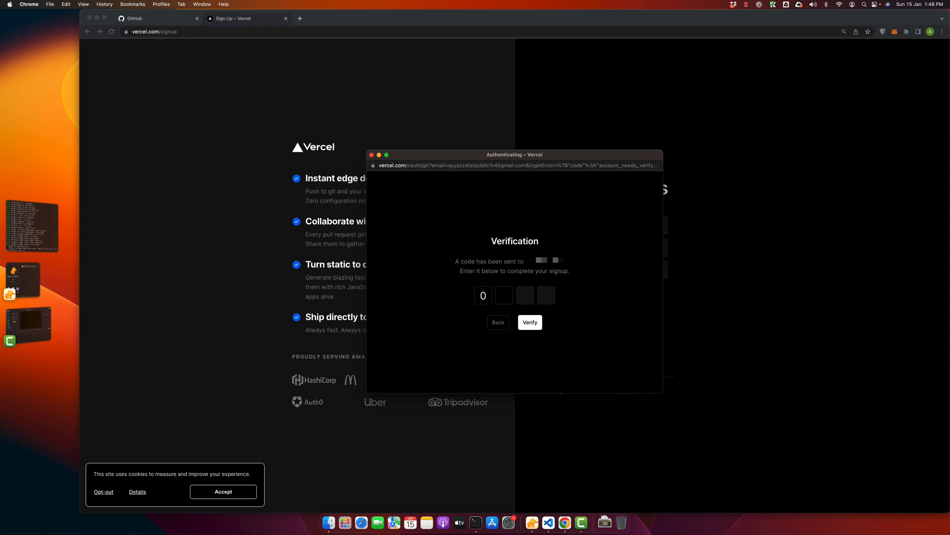
text(40)
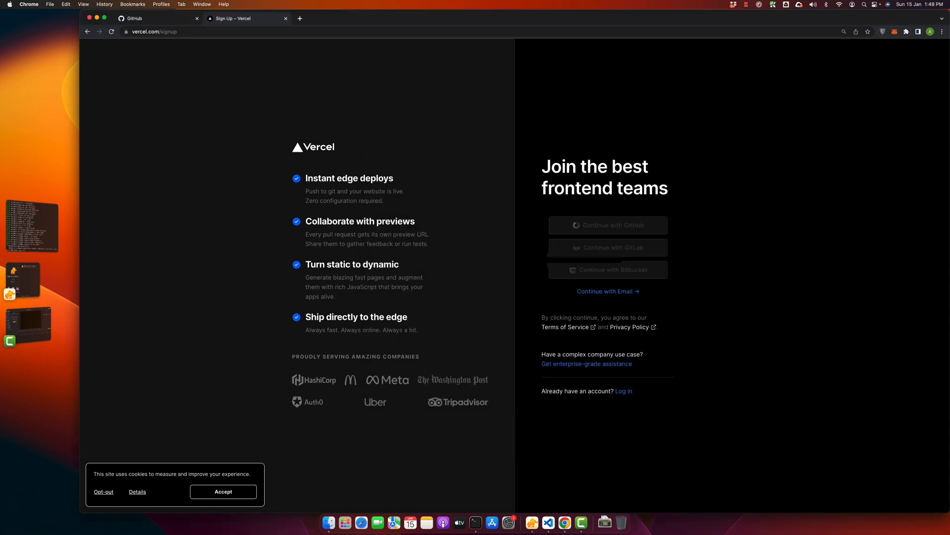
Complete verification and land on the 'Let's build something new' onboarding page.
click(606, 225)
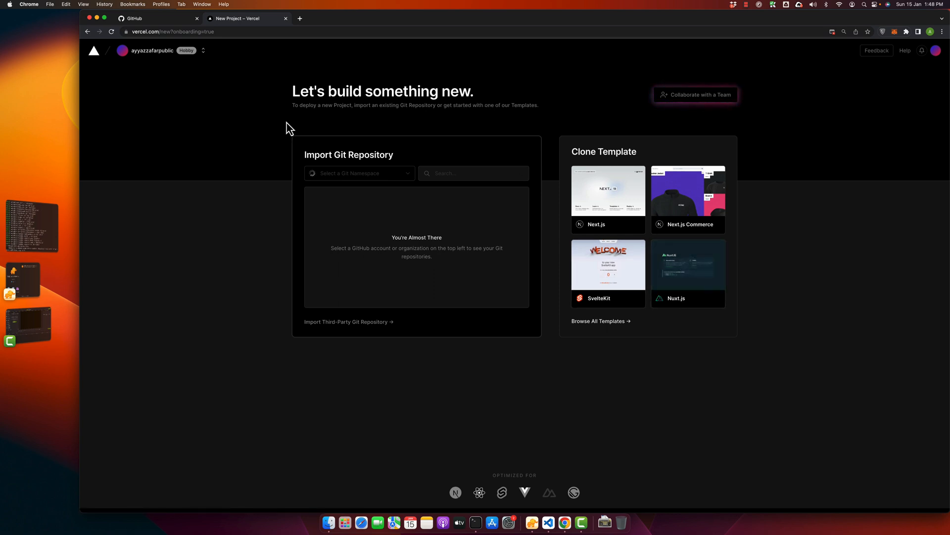
mouse_move(811, 32)
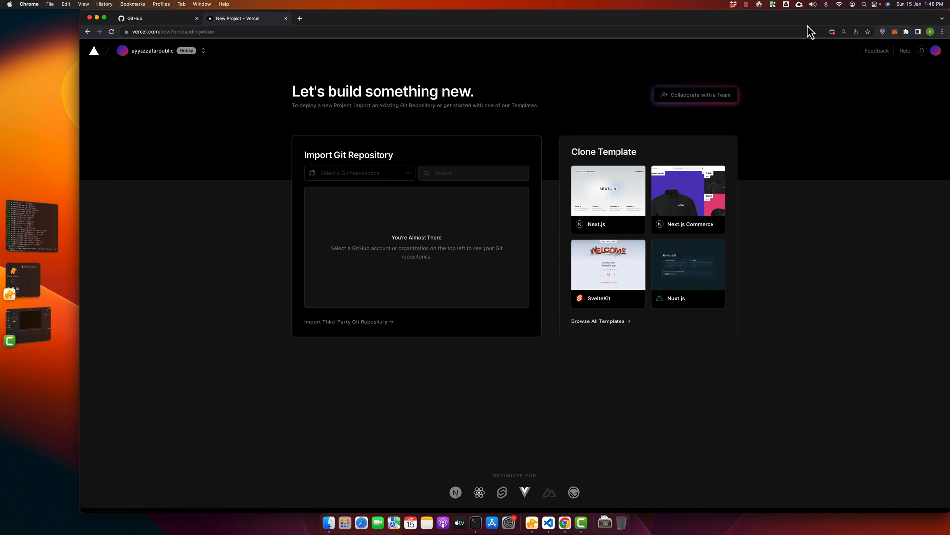
mouse_move(412, 185)
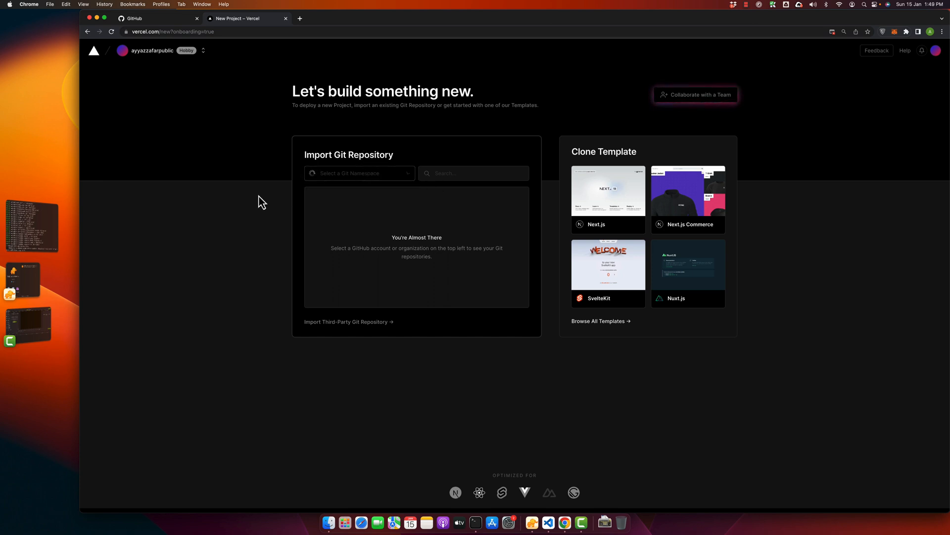
mouse_move(409, 180)
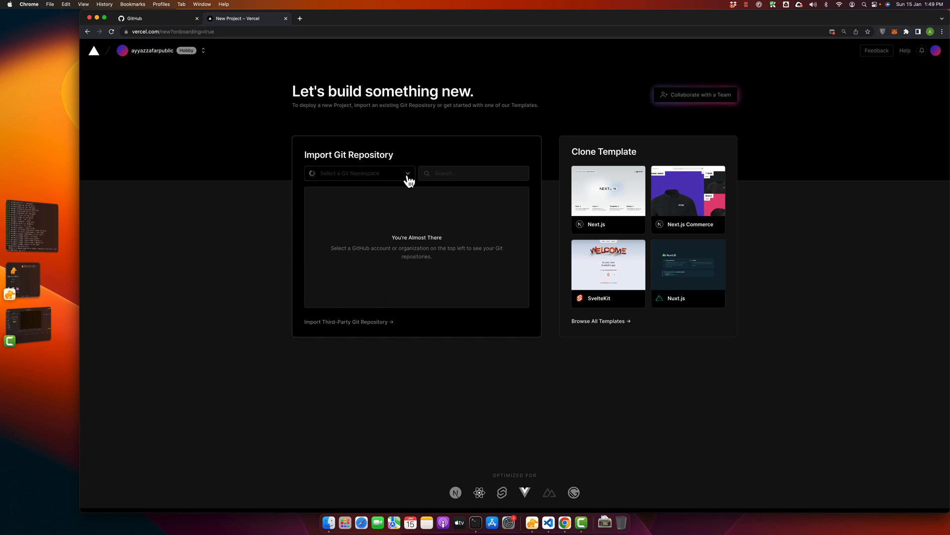
Add the GitHub account under Git Namespace with access to only selected repositories and install.
click(359, 172)
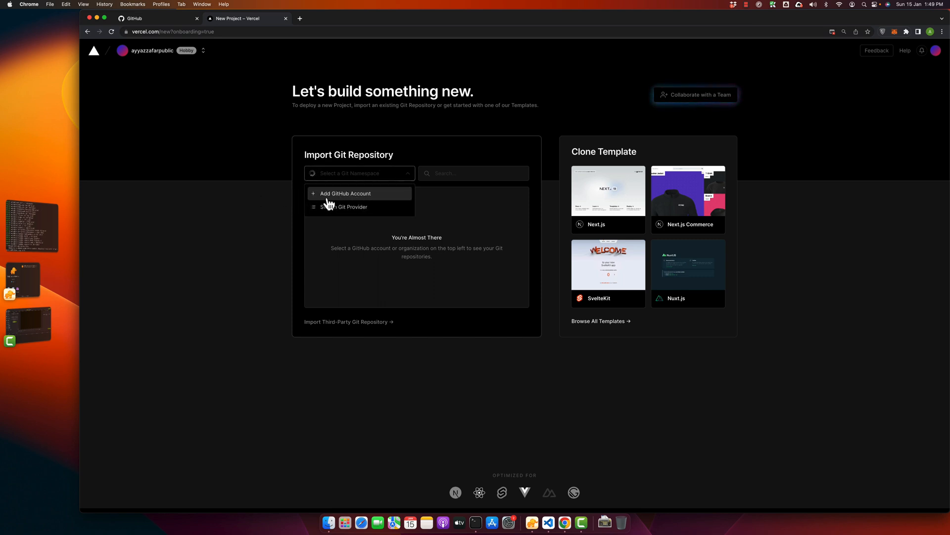
click(346, 193)
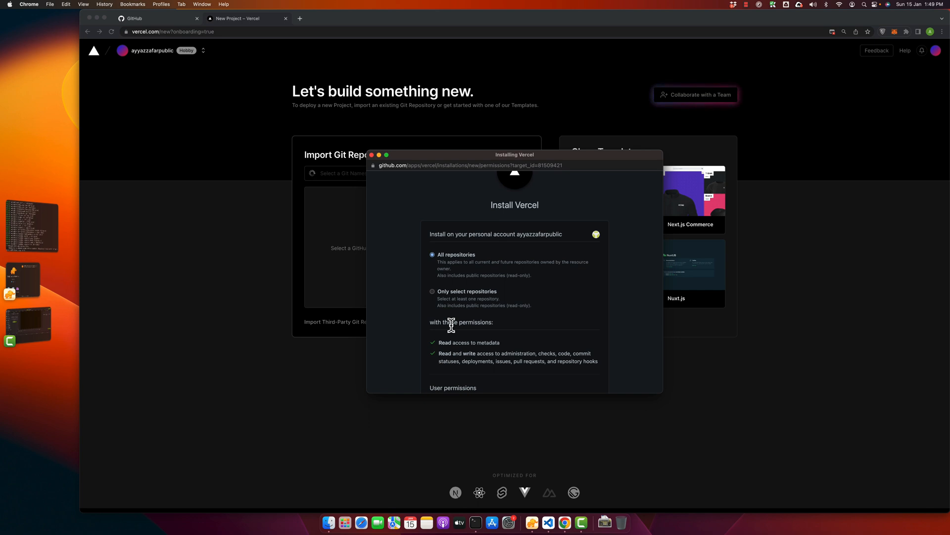
click(433, 291)
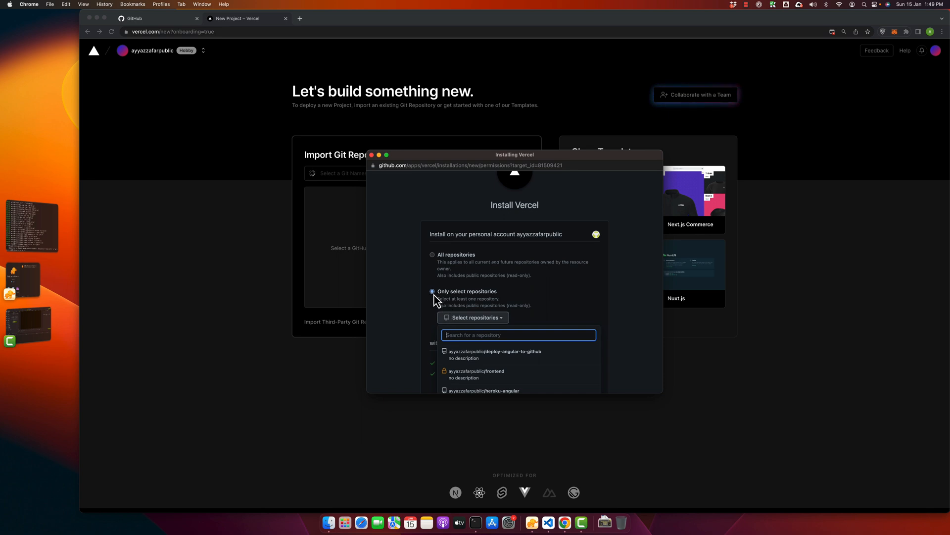
click(432, 255)
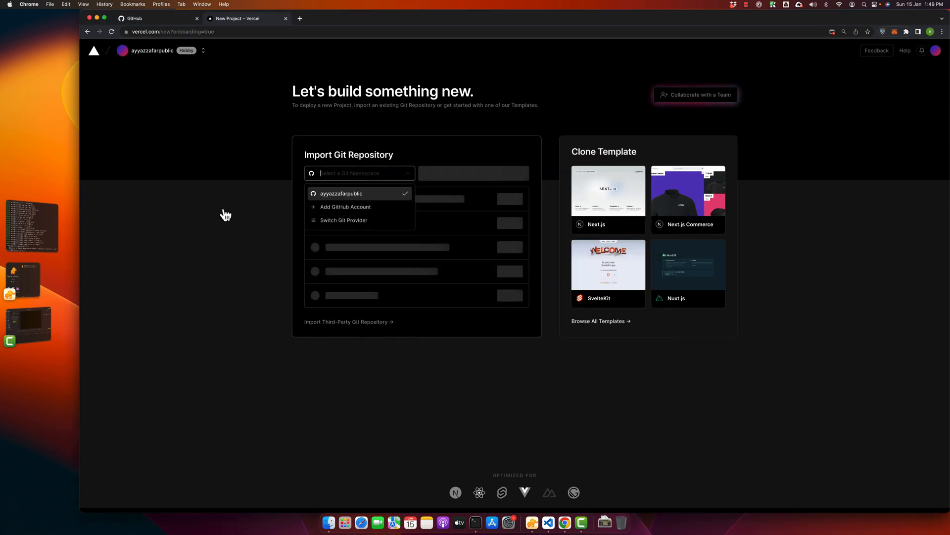
click(340, 193)
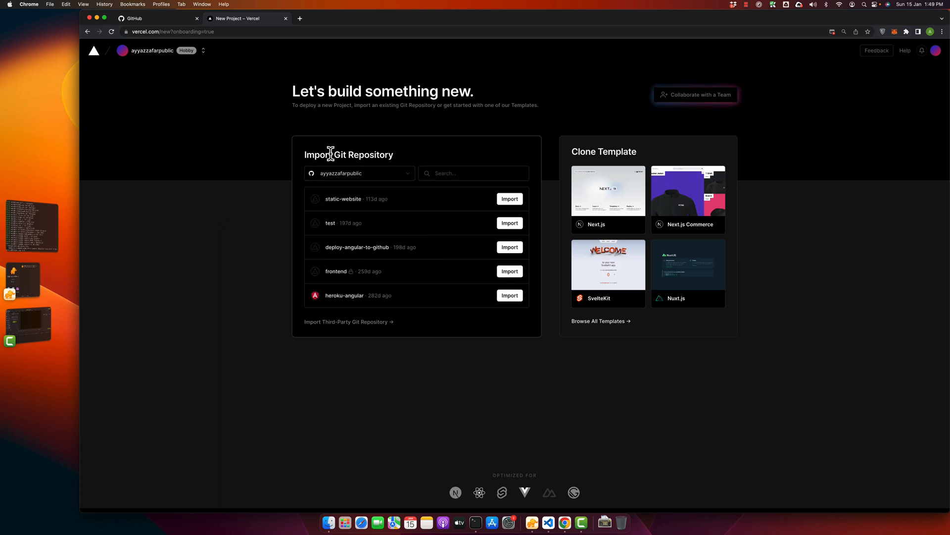
mouse_move(259, 126)
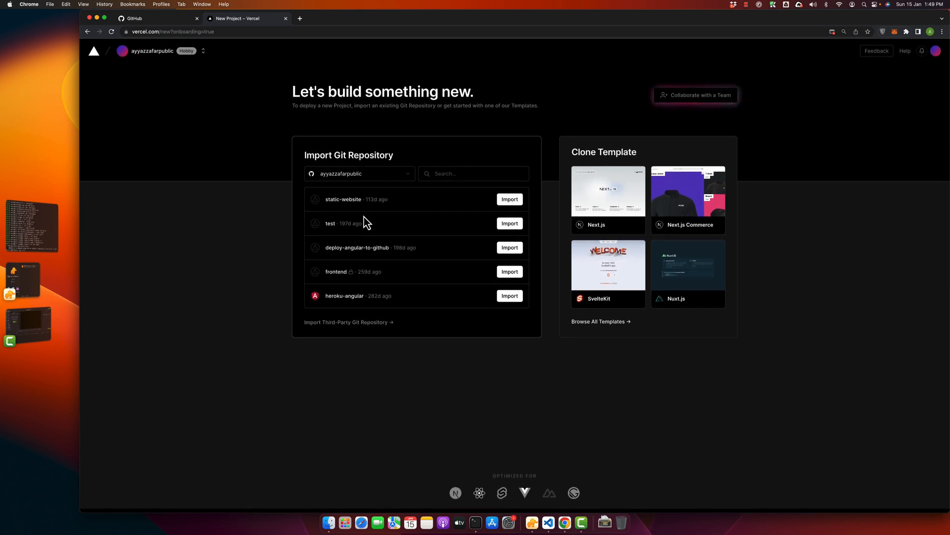
mouse_move(358, 180)
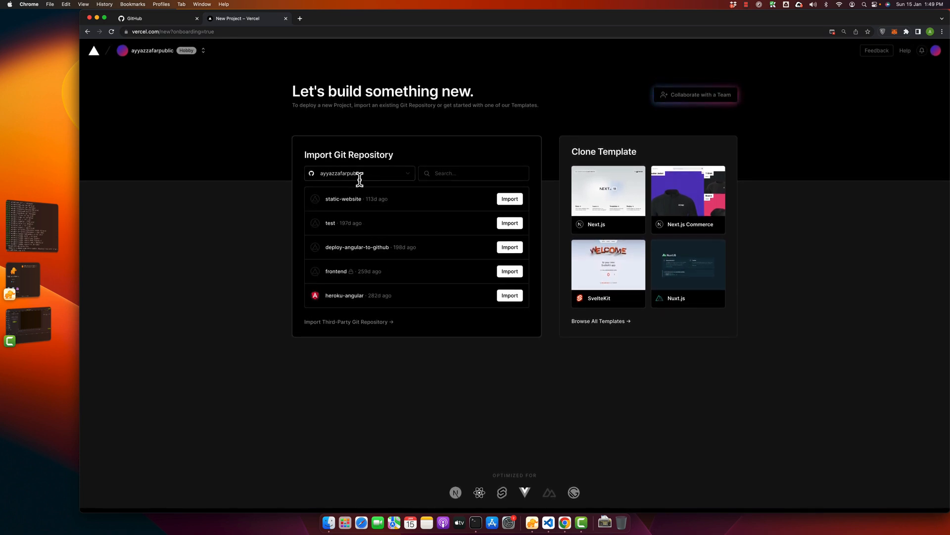
mouse_move(290, 211)
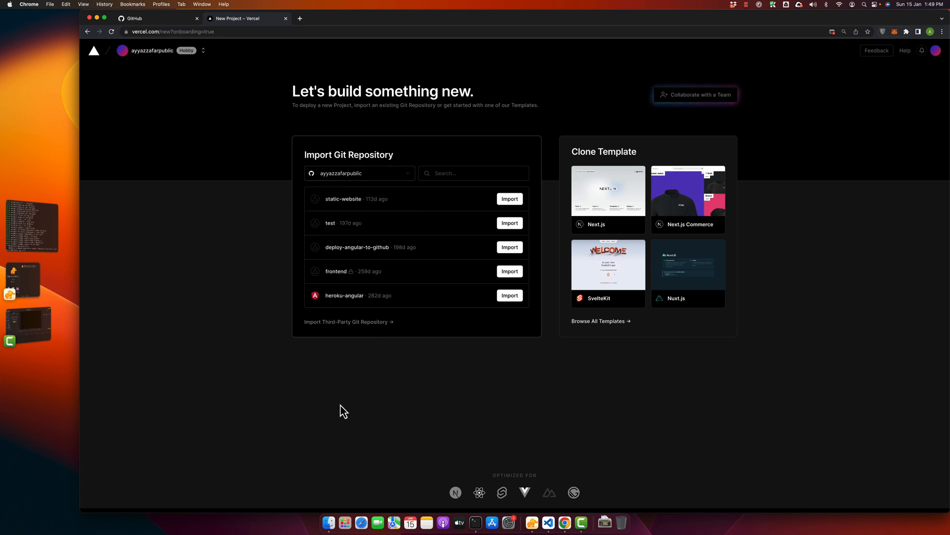
mouse_move(161, 23)
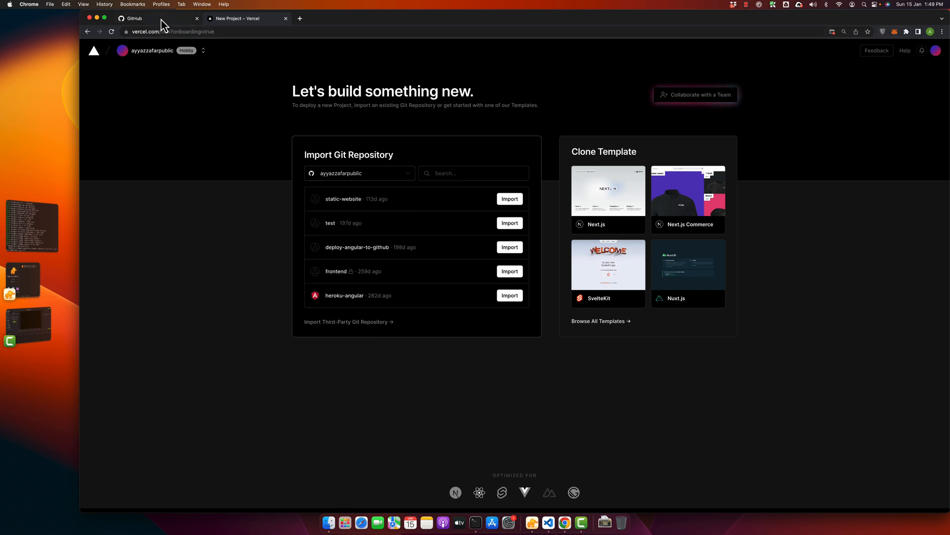
Create a new GitHub repository named vercelTest and copy its SSH remote address.
click(133, 17)
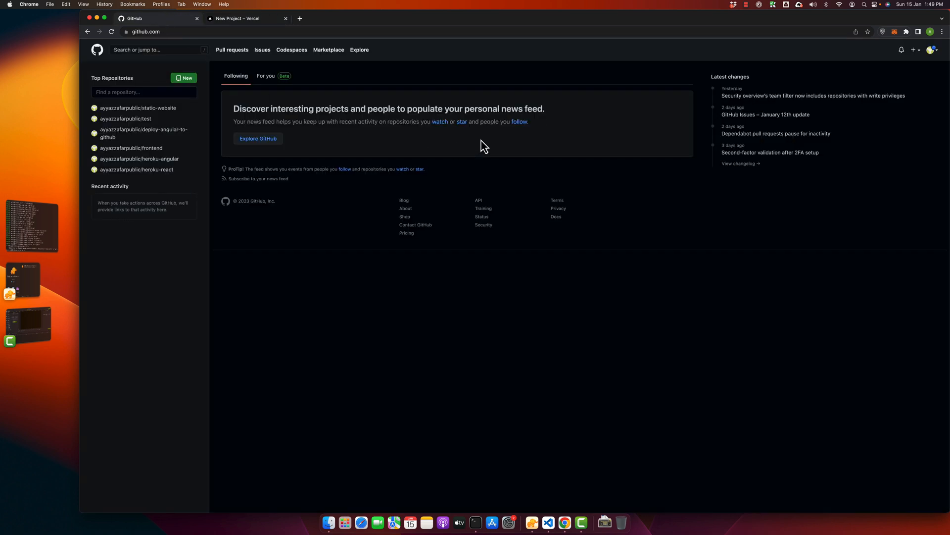
click(915, 49)
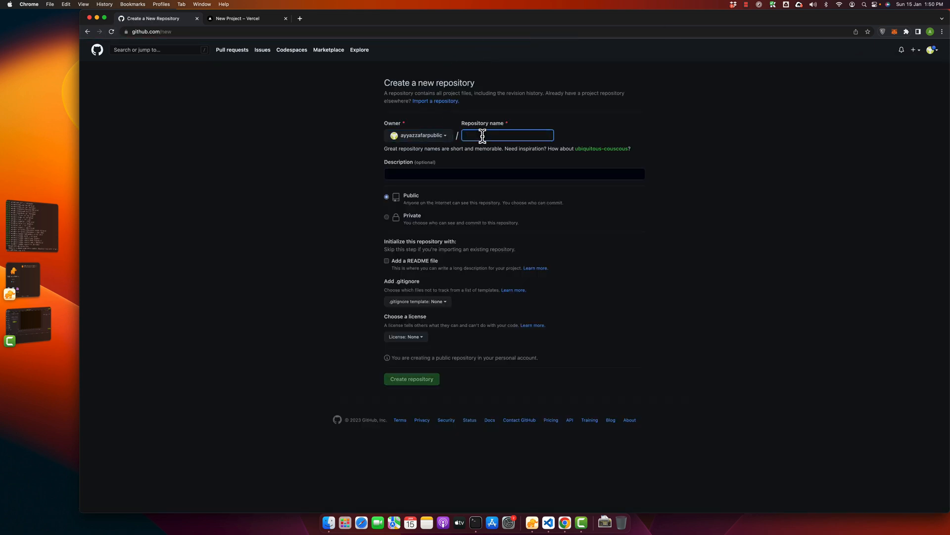
text(vercelTest)
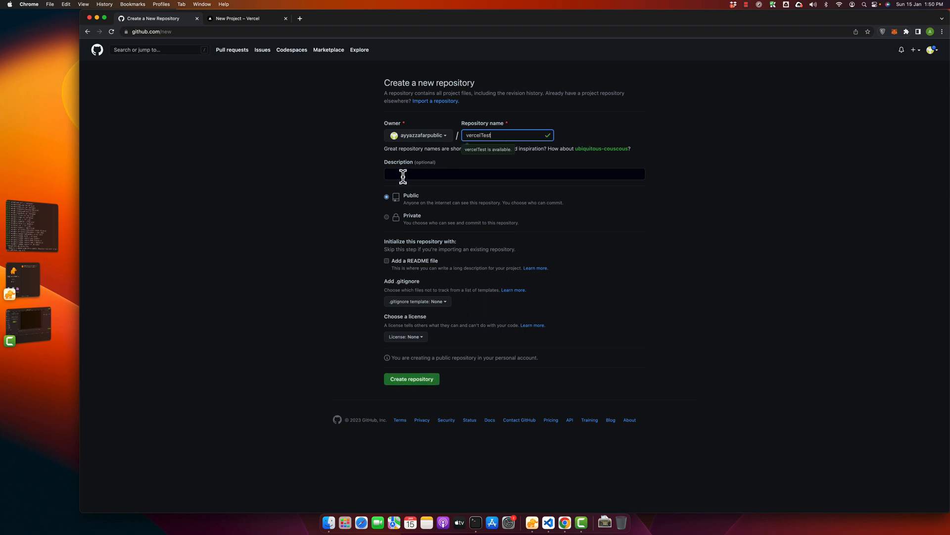
mouse_move(395, 225)
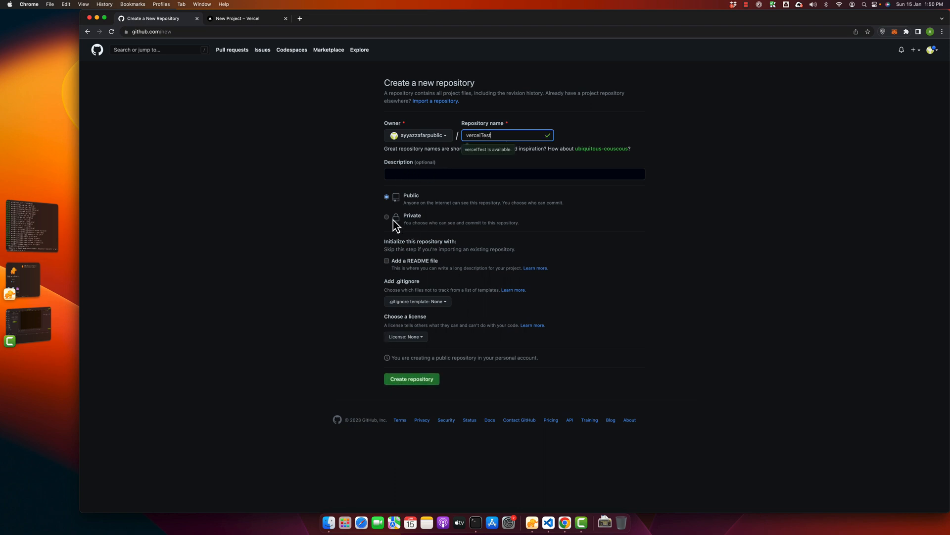
click(411, 379)
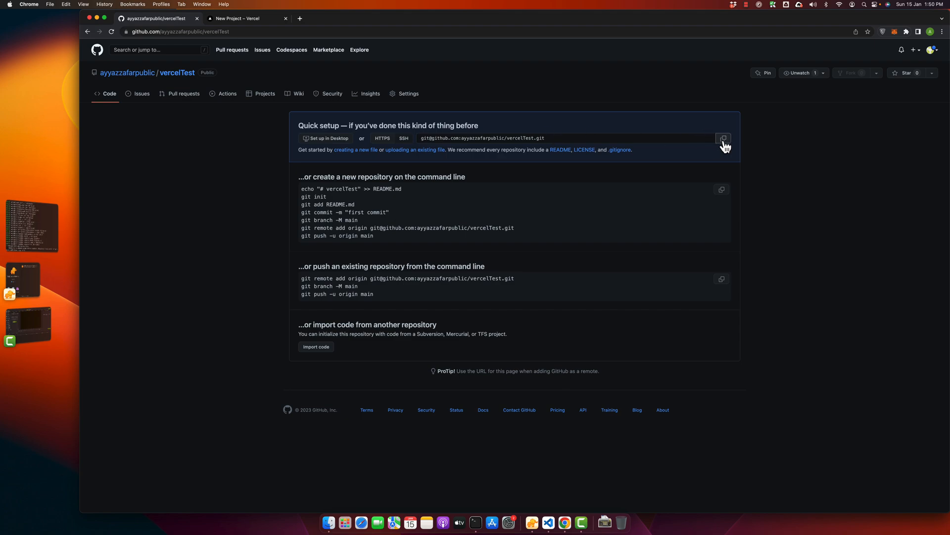
click(476, 523)
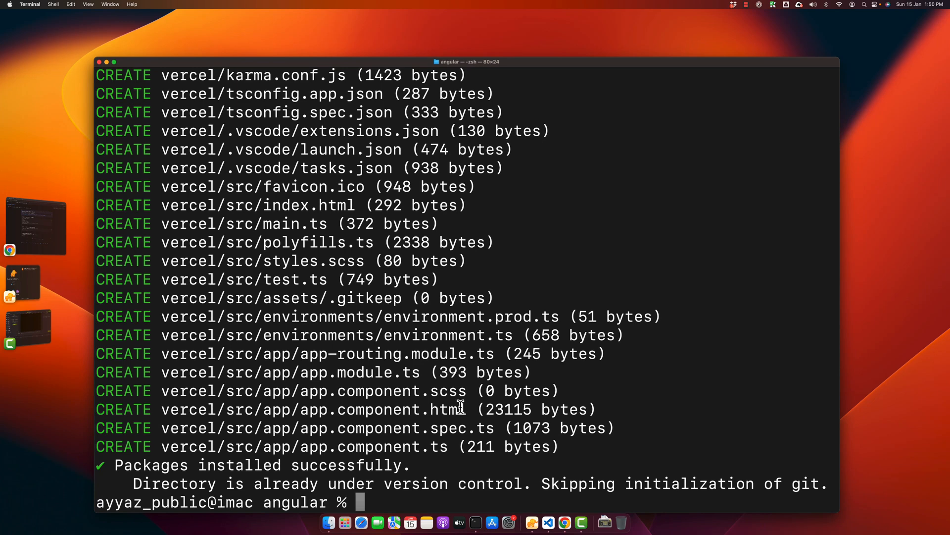
Run cd vercel to enter the new Angular project directory.
text(cd ver)
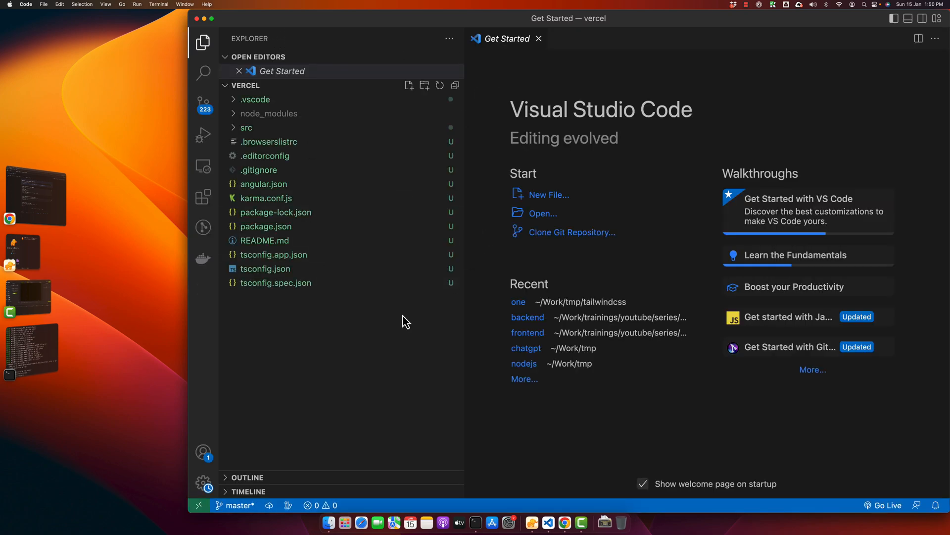
mouse_move(311, 150)
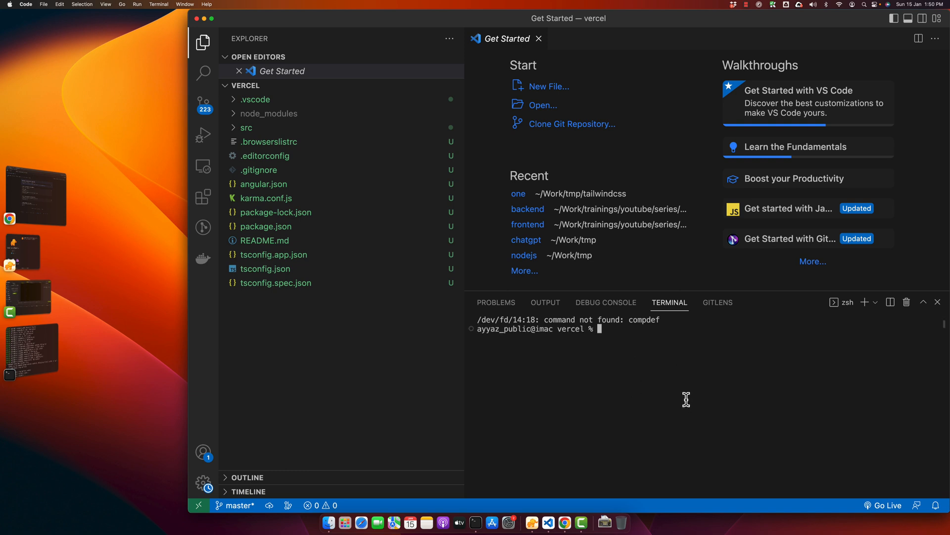
Run git remote add origin with the vercelTest SSH URL in the integrated terminal.
text(git remote add origin git@github.com:ayyazzafarpublic/vercelTest.git)
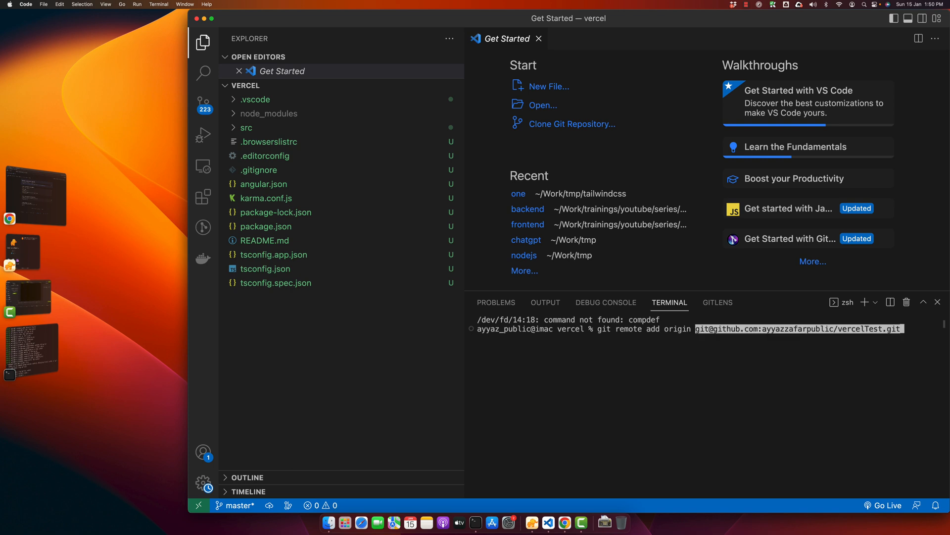
mouse_move(792, 390)
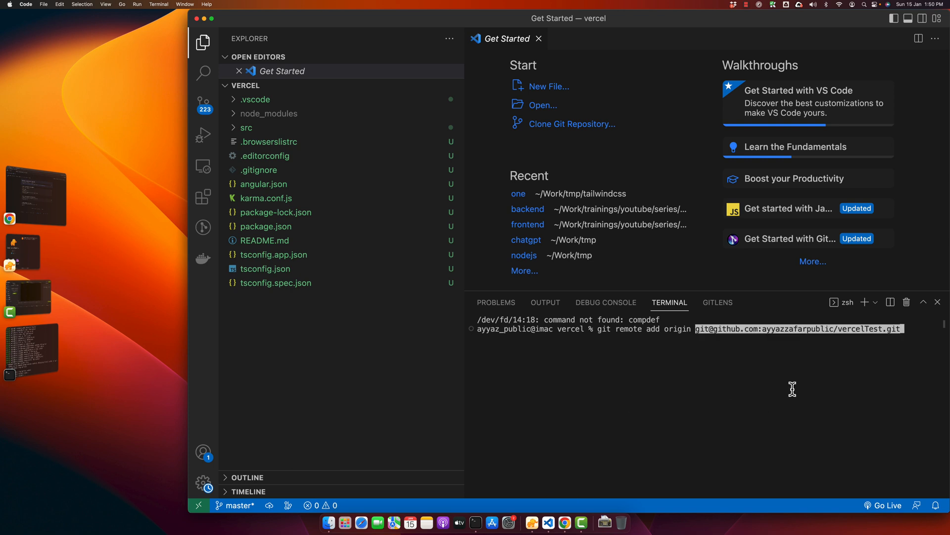
mouse_move(842, 379)
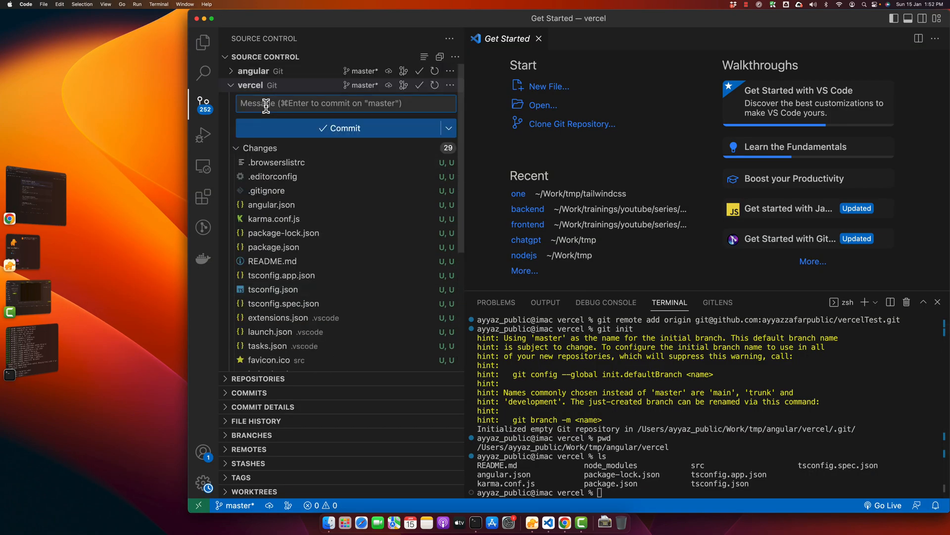
Commit all changes as "source code" and publish the branch as a public GitHub repository.
text(sourc)
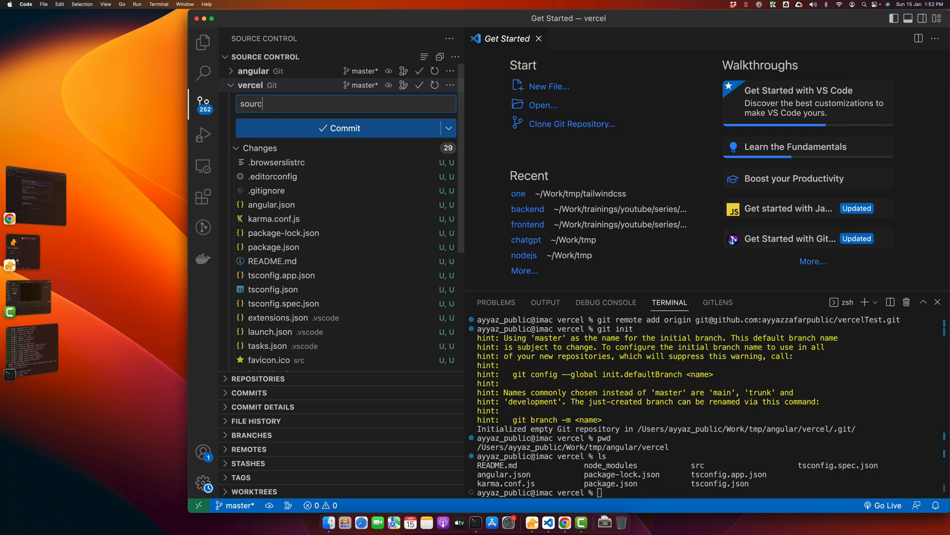
click(345, 127)
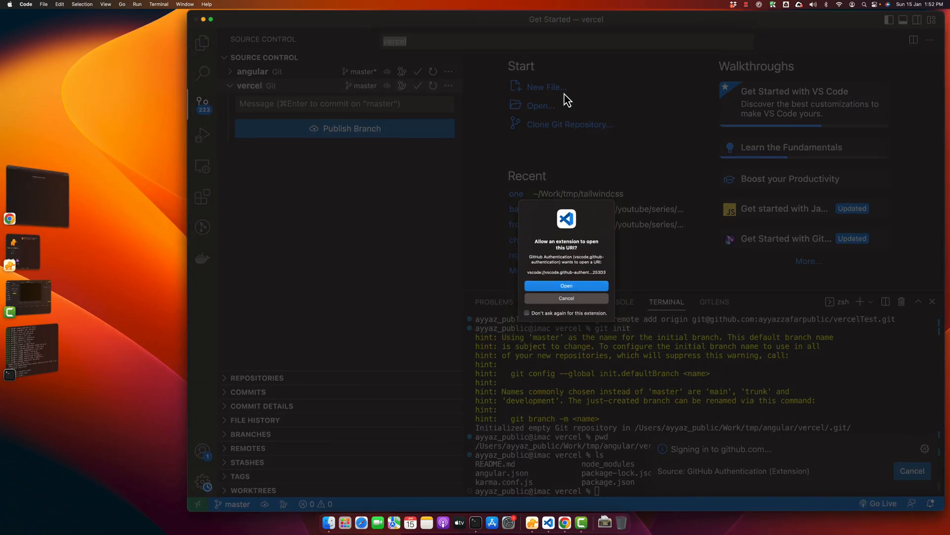
click(566, 285)
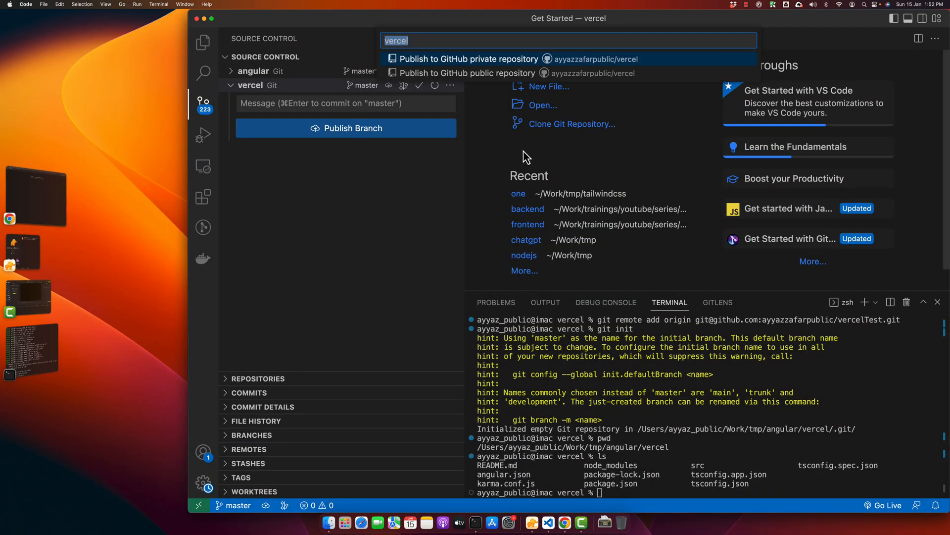
click(466, 58)
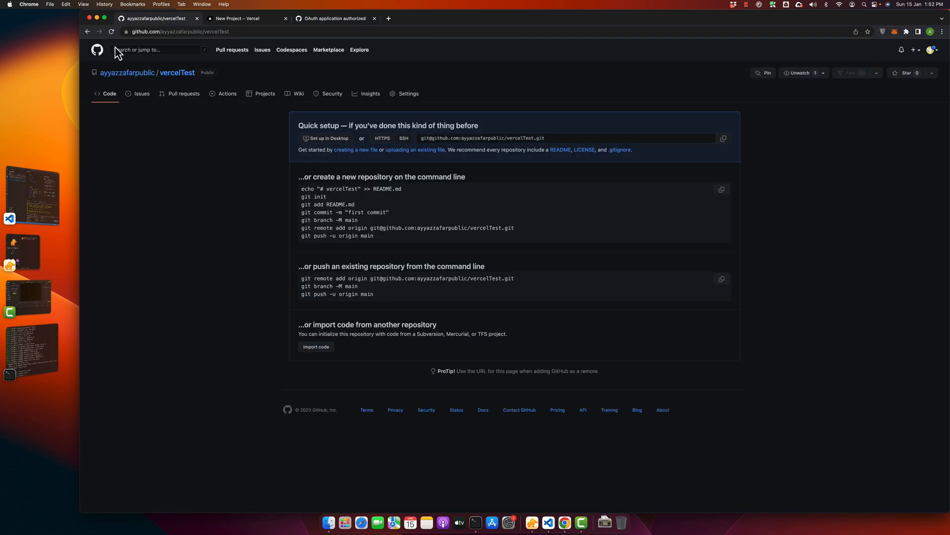
mouse_move(260, 150)
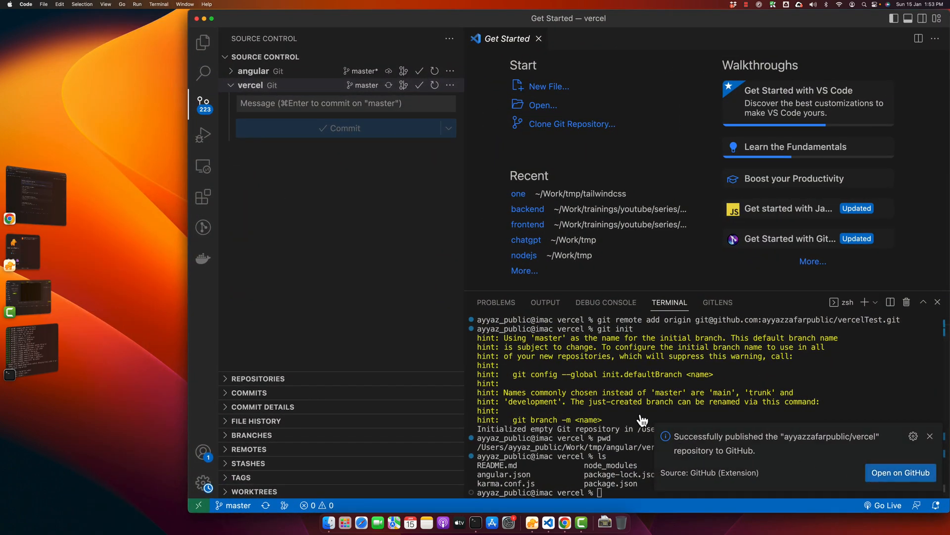
View the published vercel repository on GitHub, then return to the Vercel new-project page.
click(900, 472)
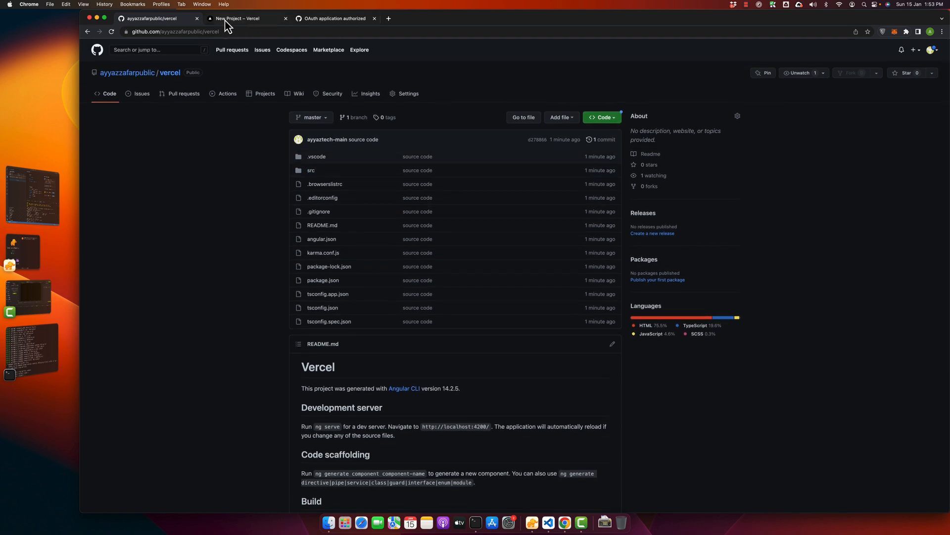
click(155, 18)
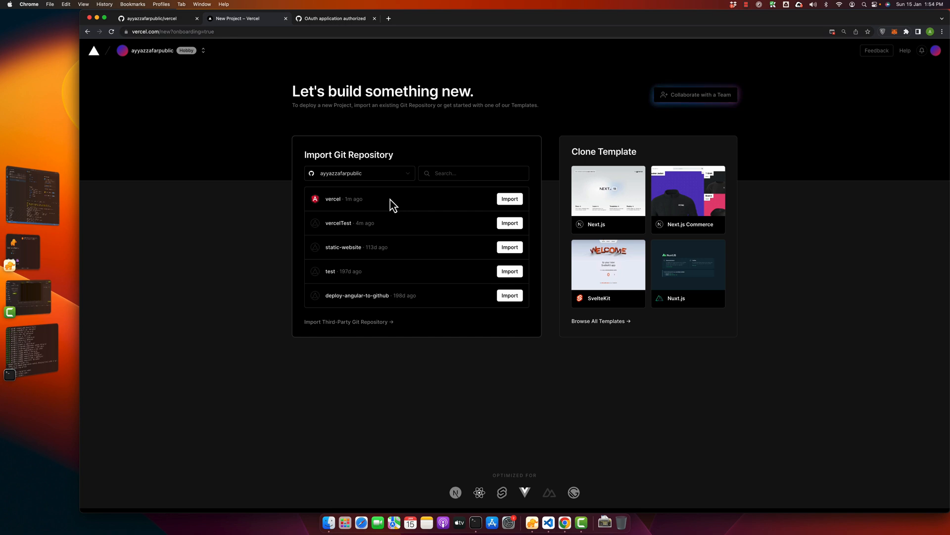
Import the vercel repository, reaching its configure-project page with Angular detected.
click(509, 199)
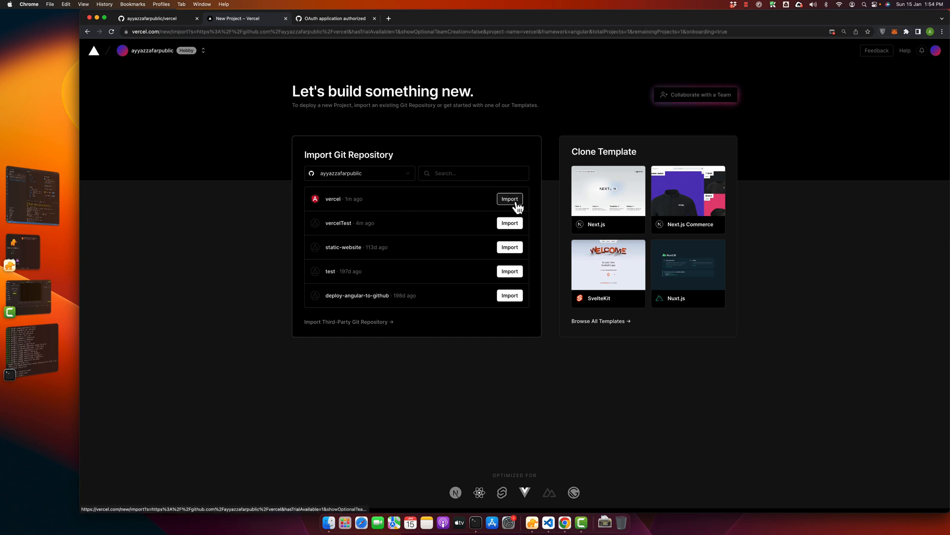
click(510, 199)
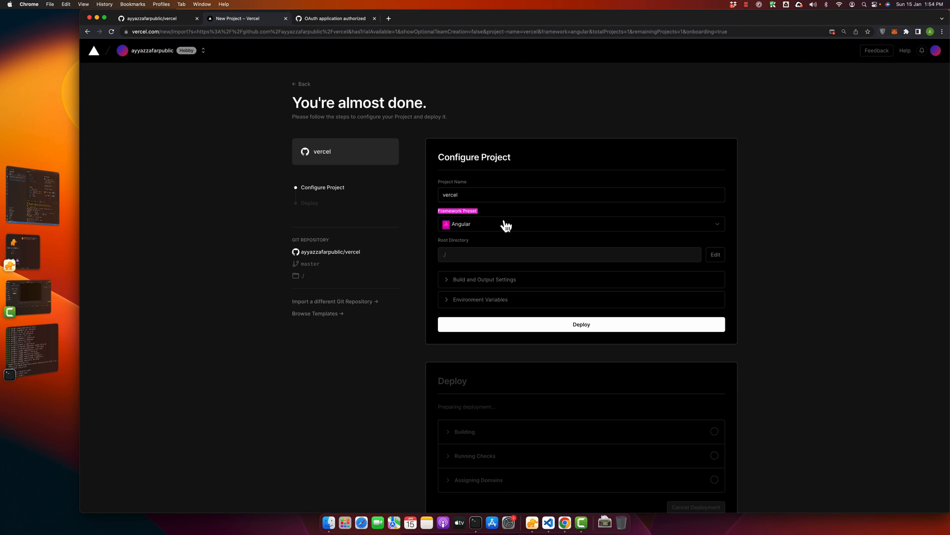
Expand the framework preset list, showing Angular checked for the vercel project.
click(581, 223)
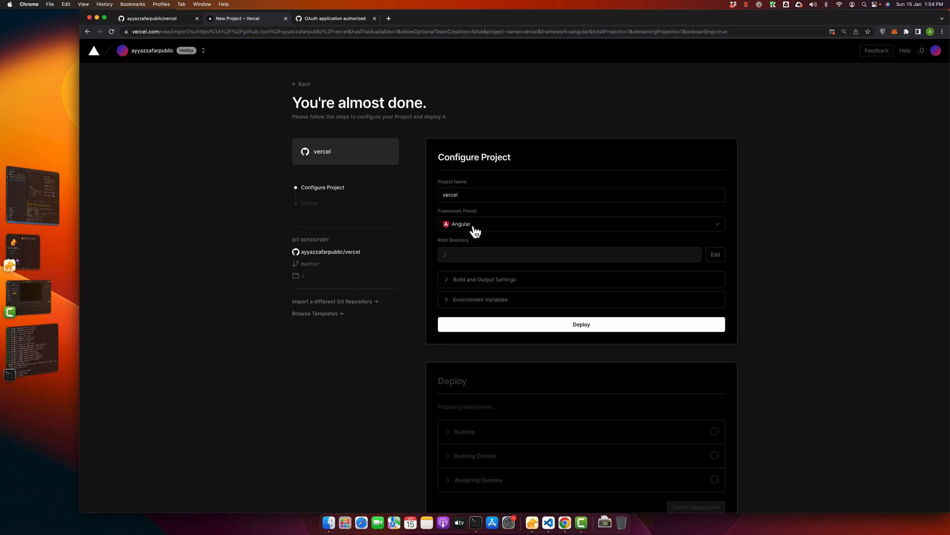
click(580, 224)
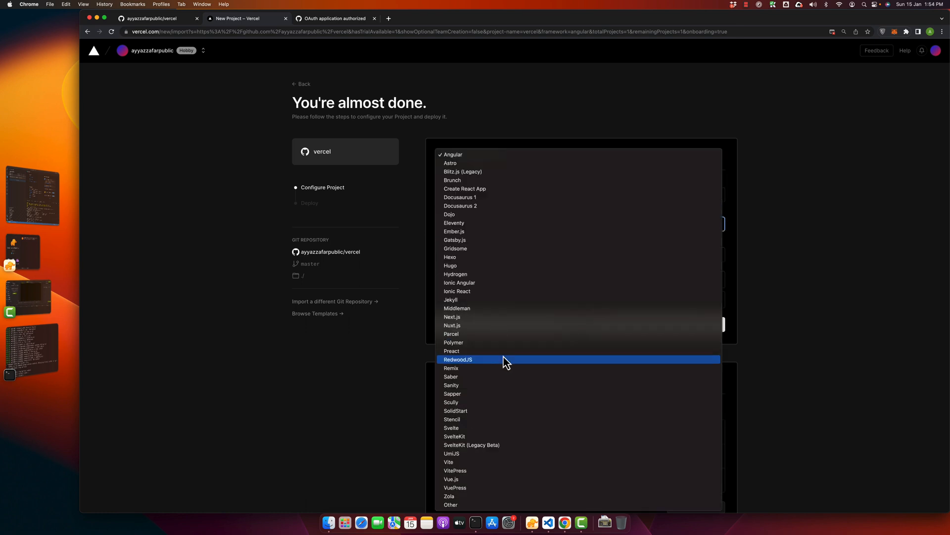
mouse_move(497, 253)
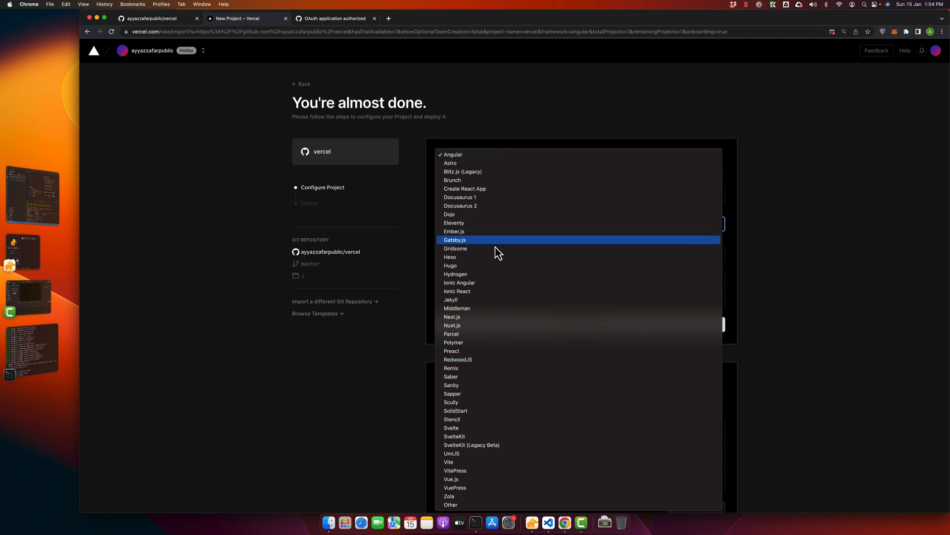
mouse_move(609, 269)
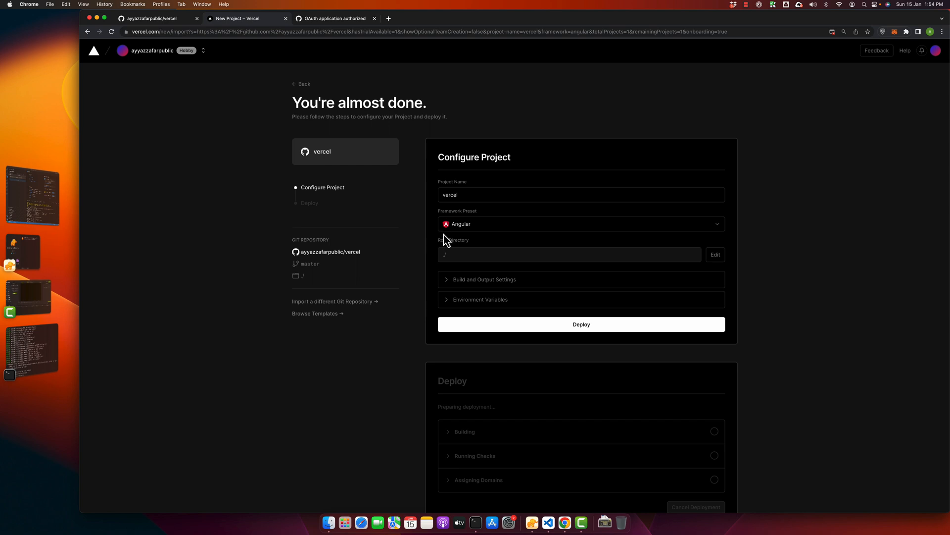
mouse_move(493, 271)
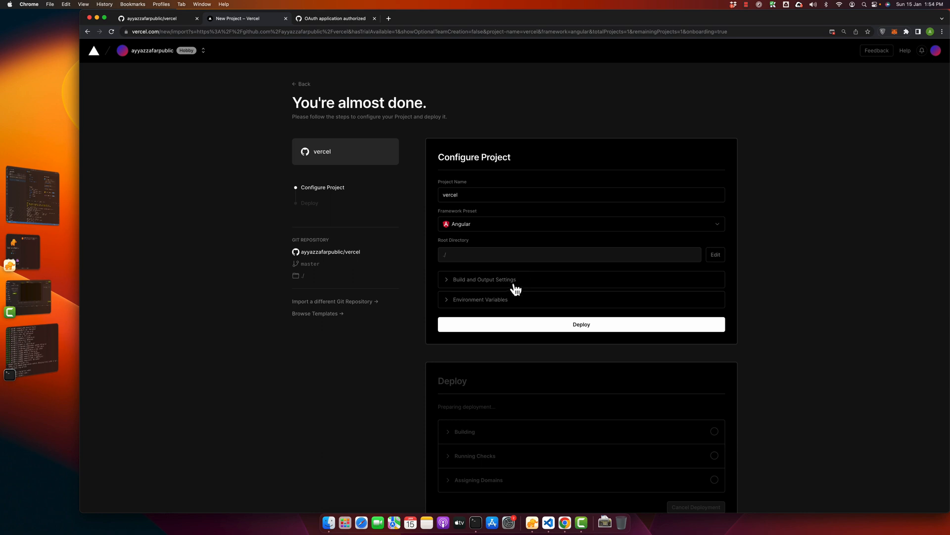
click(484, 279)
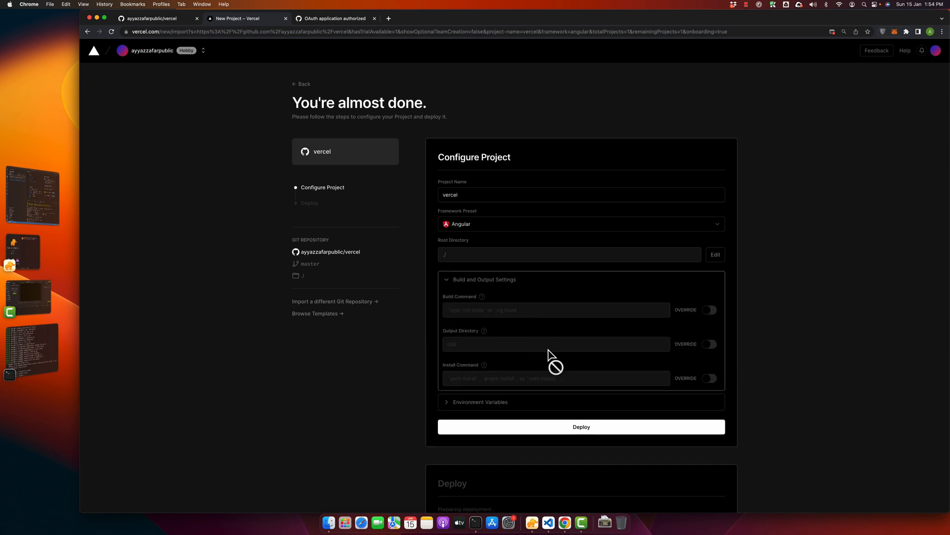
mouse_move(578, 325)
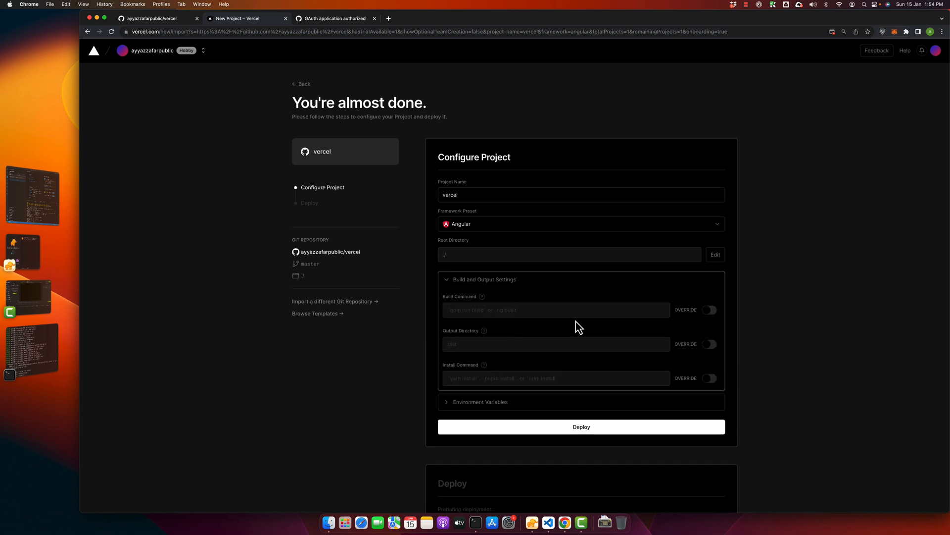
mouse_move(452, 330)
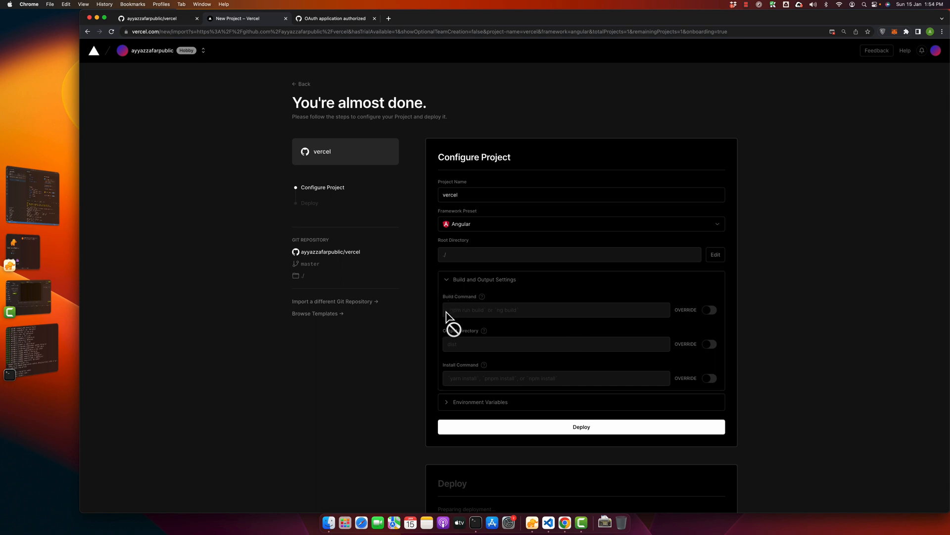
mouse_move(489, 315)
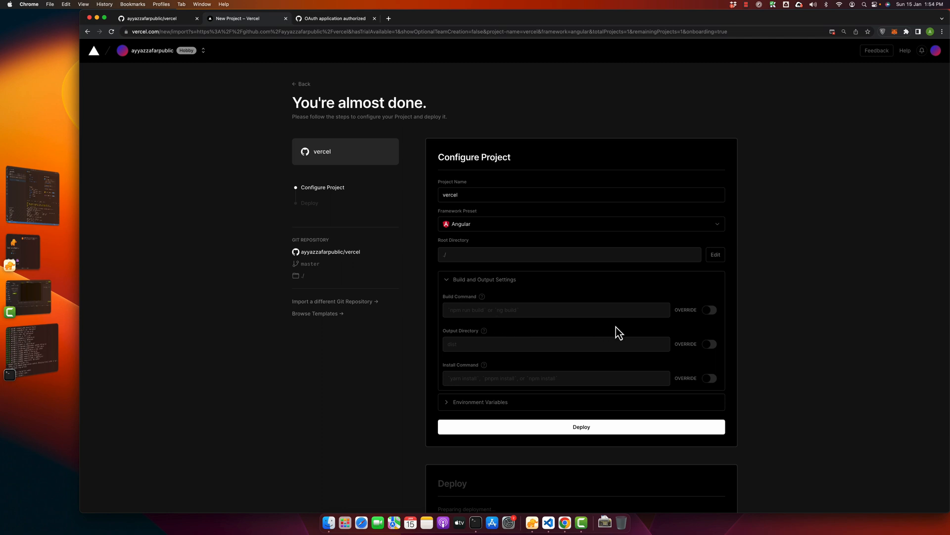
click(709, 310)
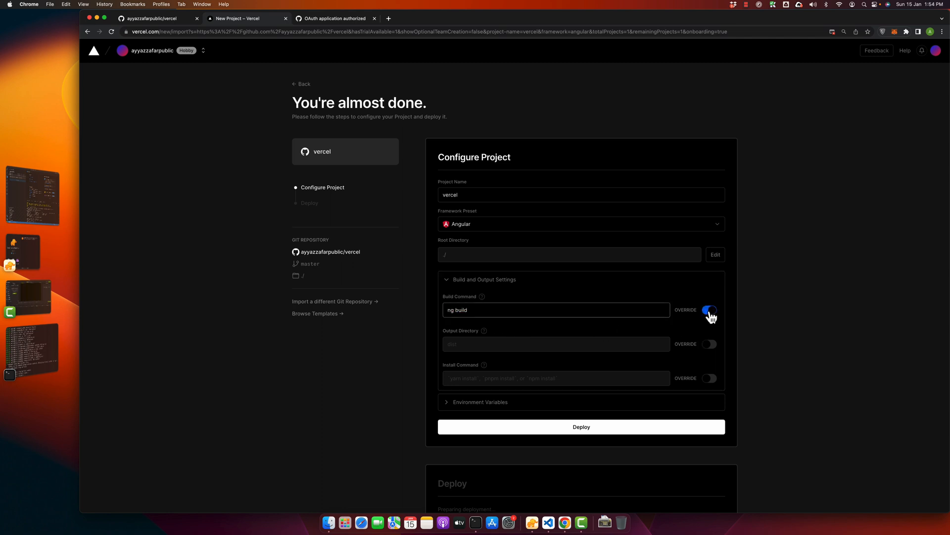
click(709, 309)
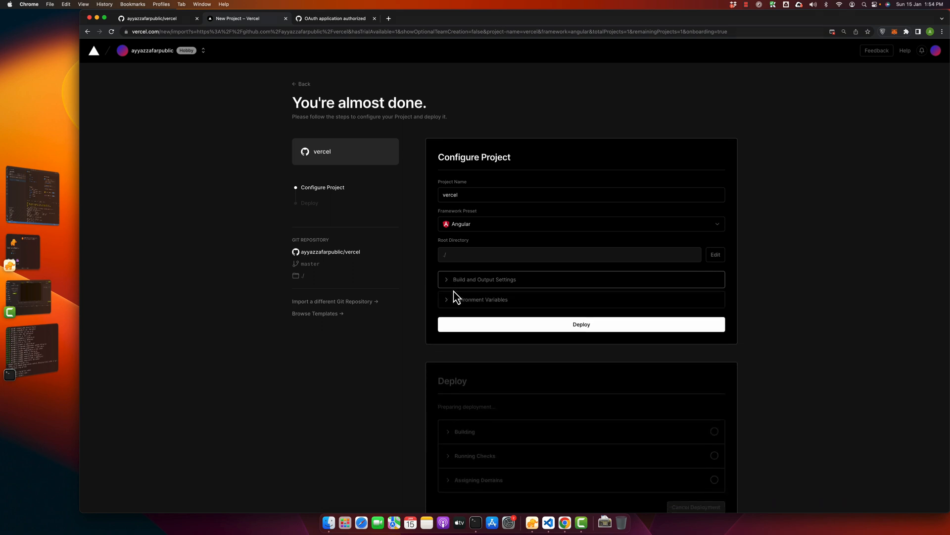
click(479, 299)
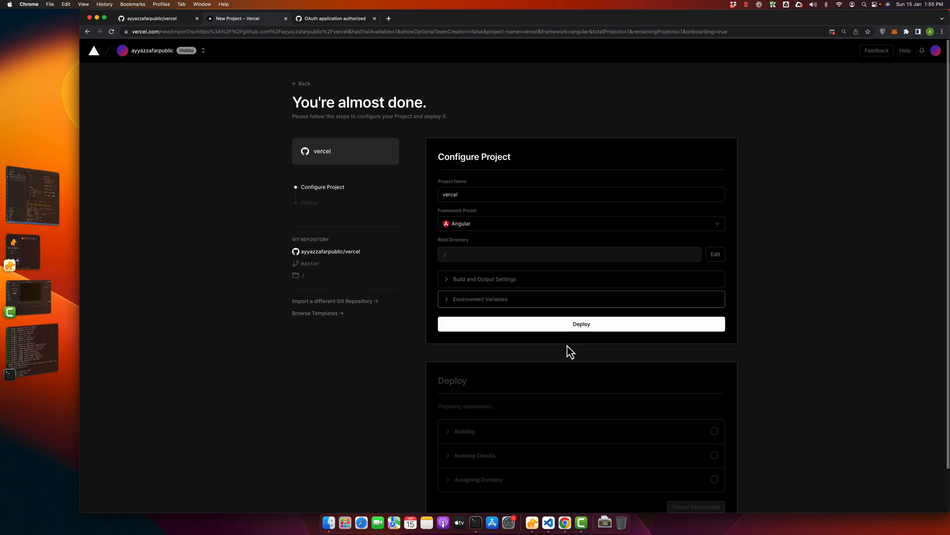
Deploy the vercel project with default settings so the Building step starts.
scroll(down, 3)
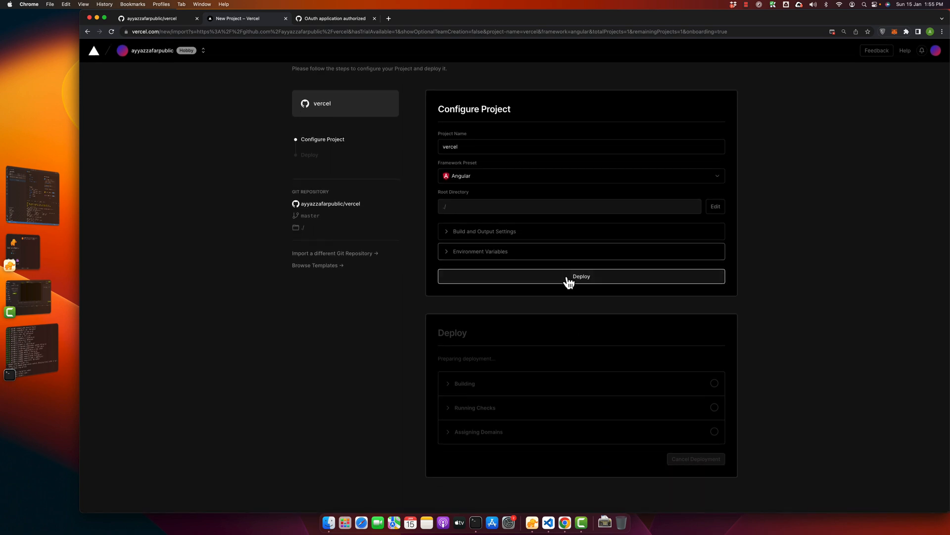
click(580, 276)
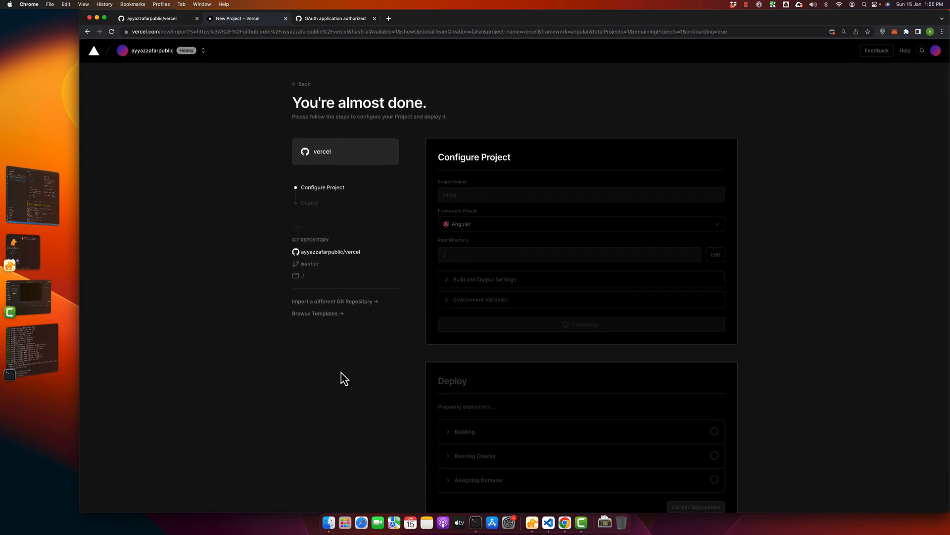
click(580, 325)
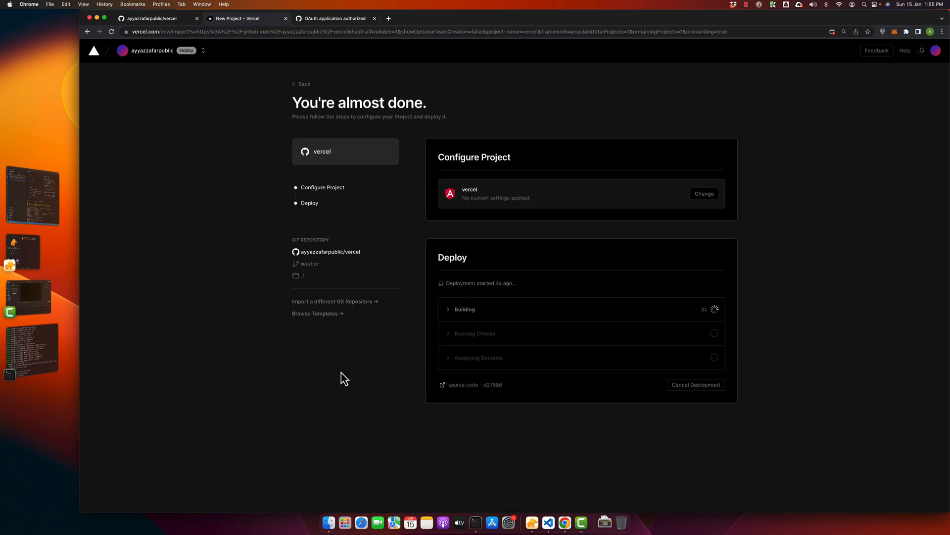
mouse_move(436, 154)
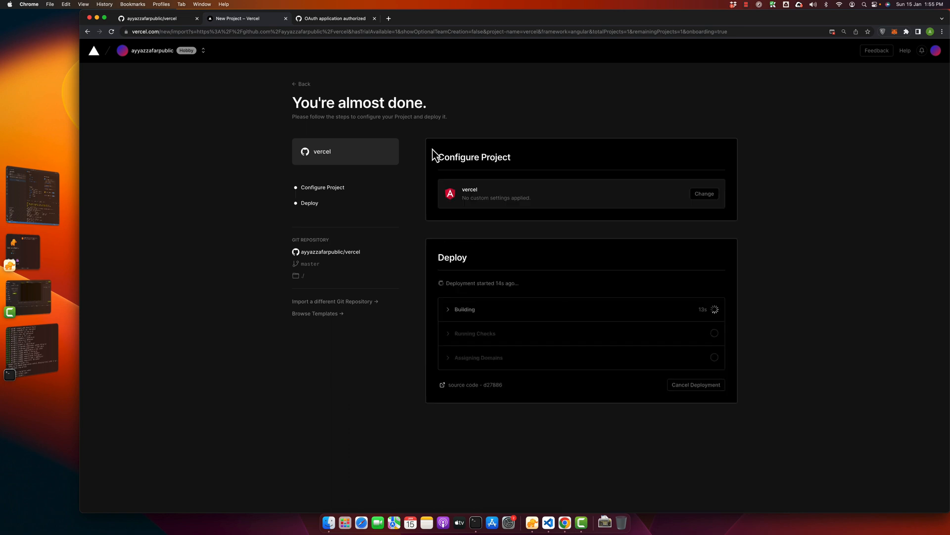
mouse_move(456, 63)
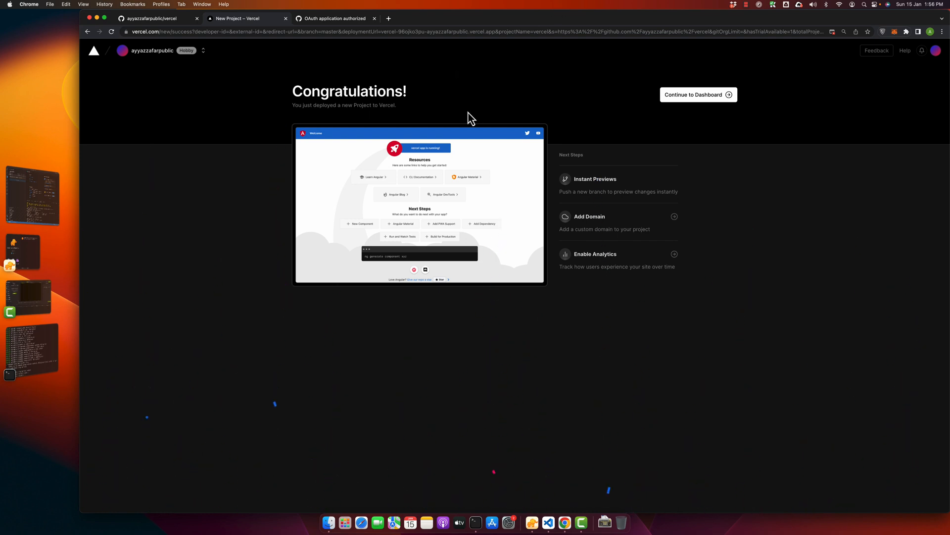
mouse_move(409, 123)
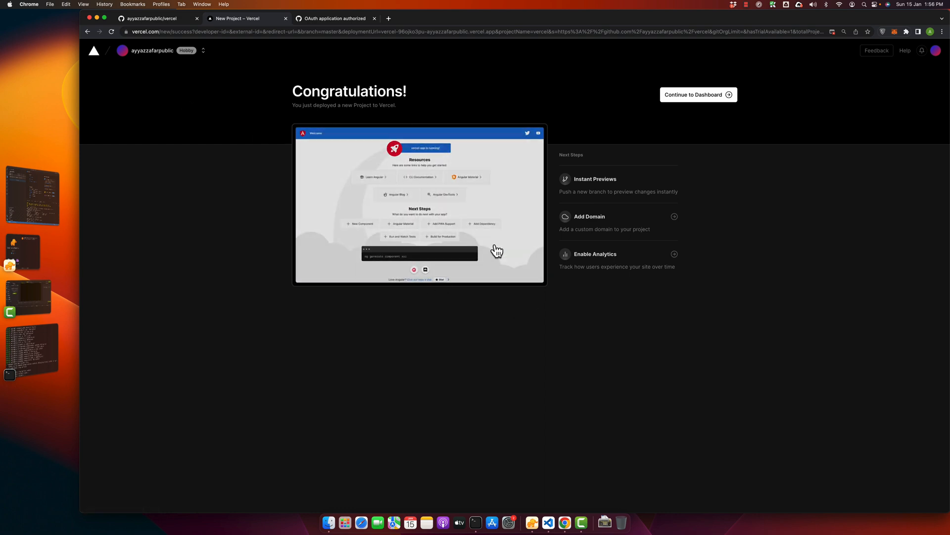
mouse_move(563, 340)
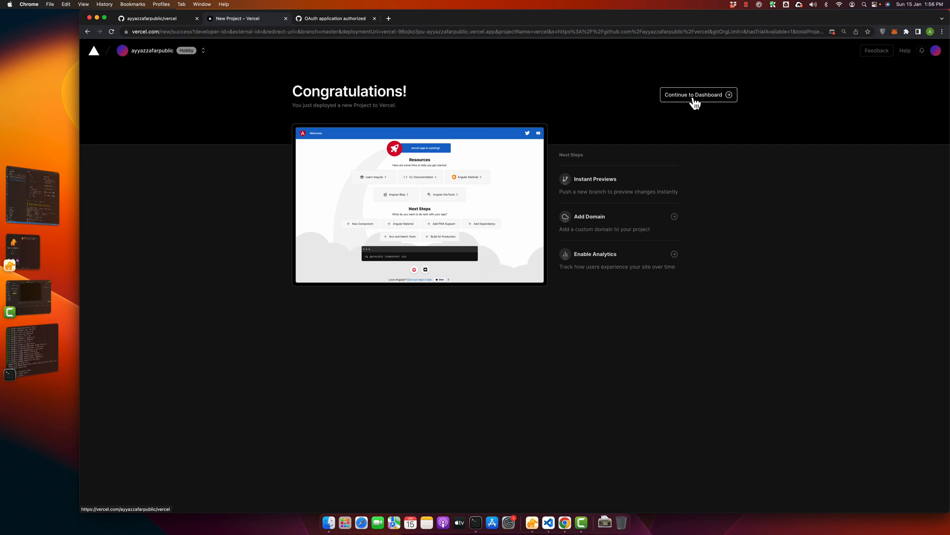
Continue from the Congratulations page to the vercel project dashboard.
click(696, 95)
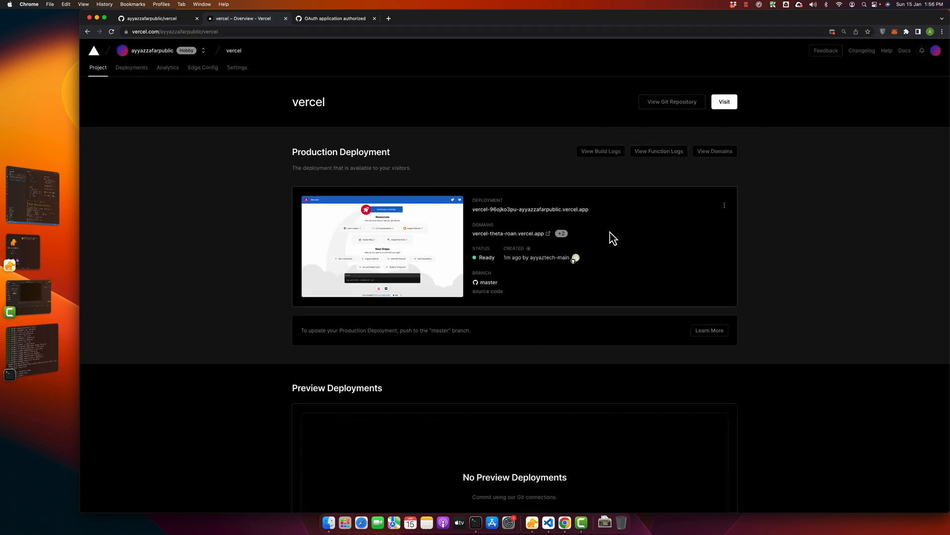
mouse_move(591, 166)
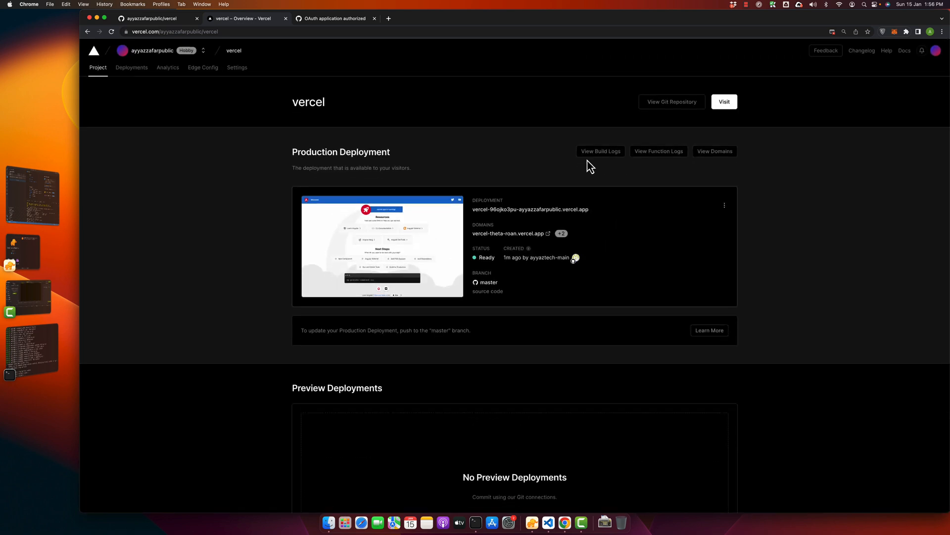
mouse_move(659, 151)
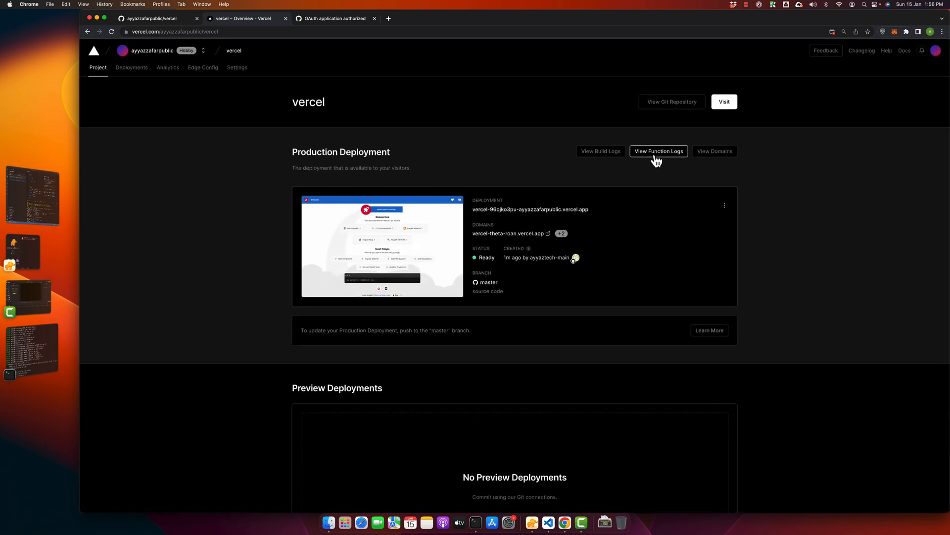
mouse_move(561, 254)
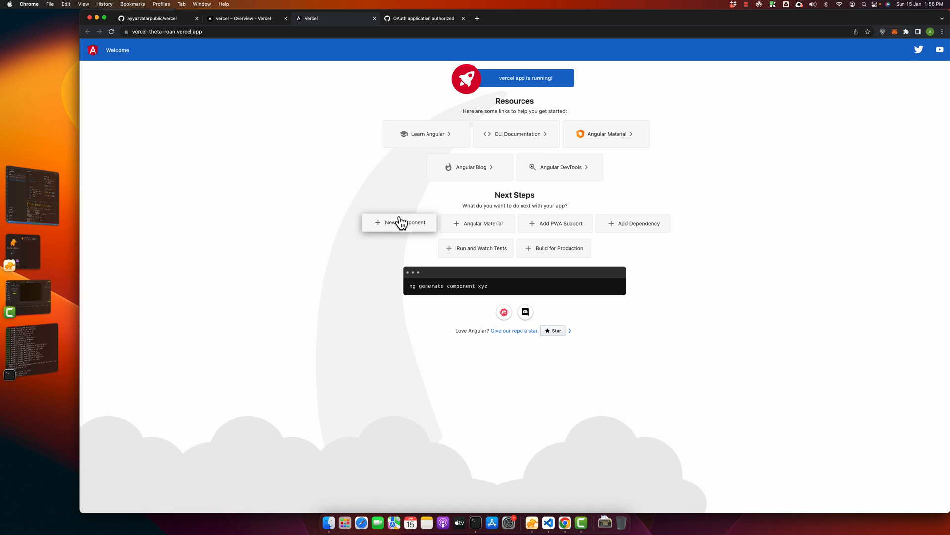
mouse_move(365, 151)
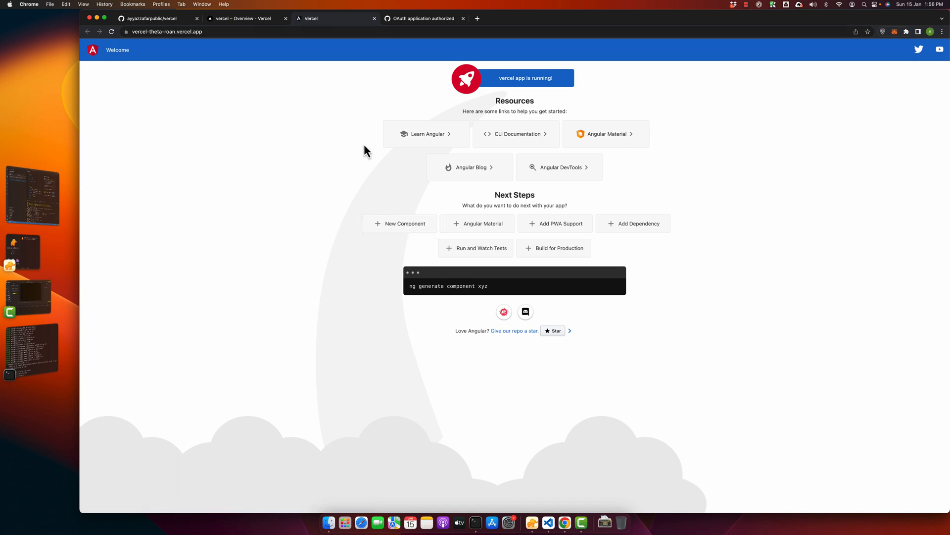
mouse_move(320, 60)
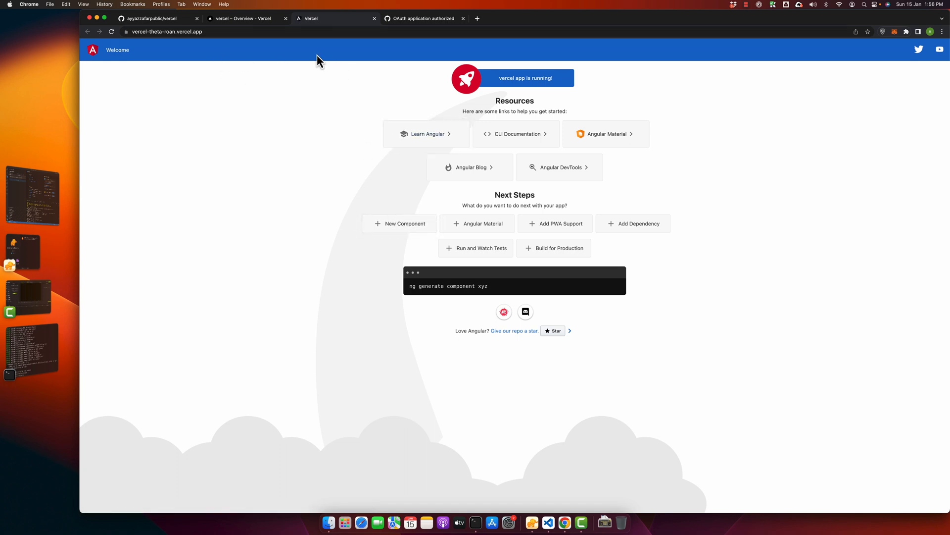
mouse_move(125, 39)
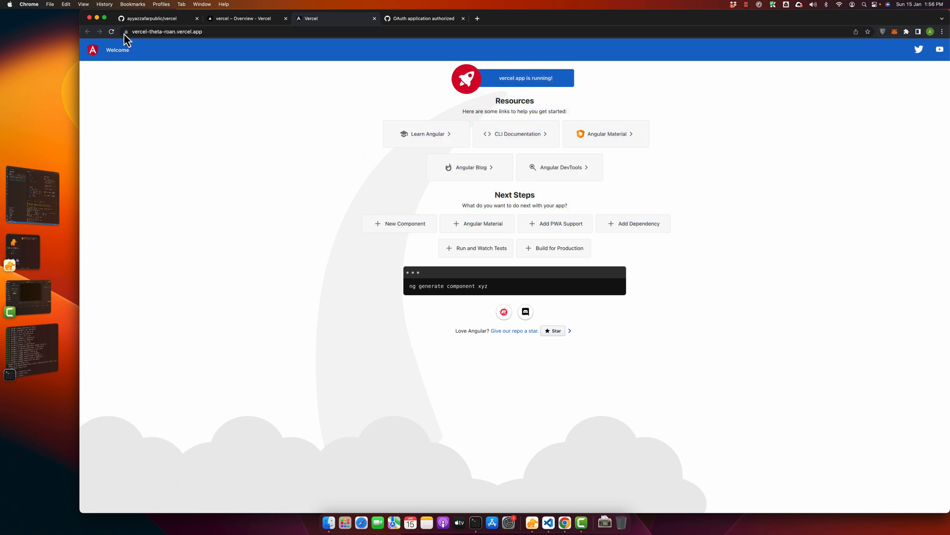
mouse_move(206, 163)
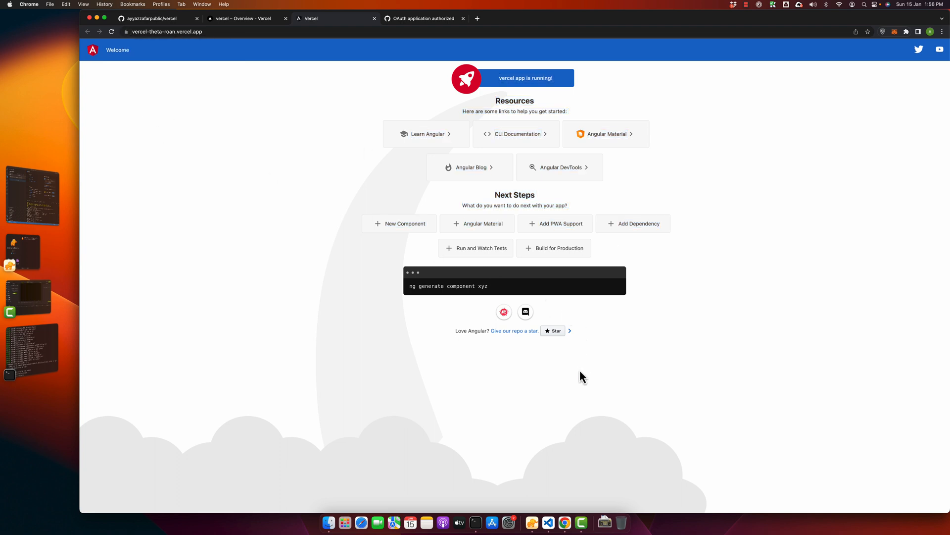
In src/app/app.component.html, replace the Resources h2 with an h1 'Hello AyyazTech' greeting.
click(549, 522)
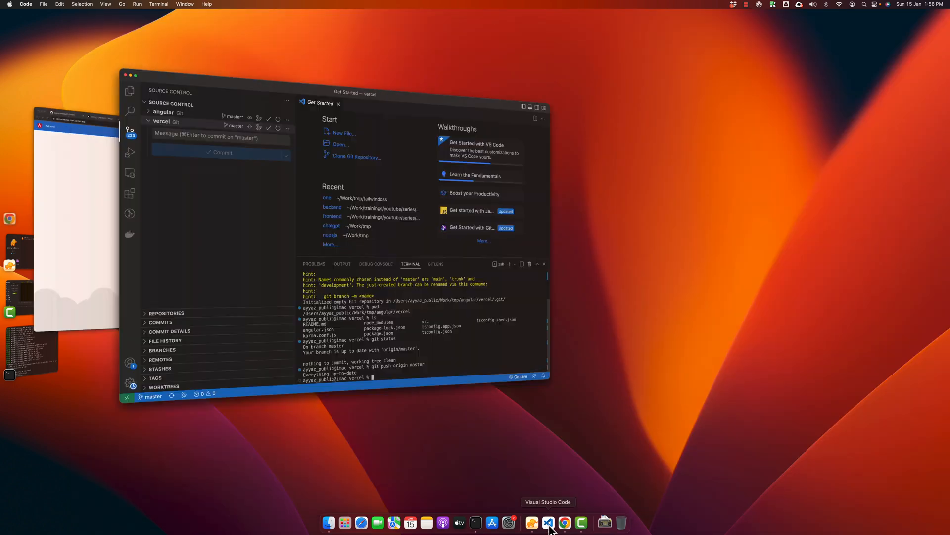
click(548, 522)
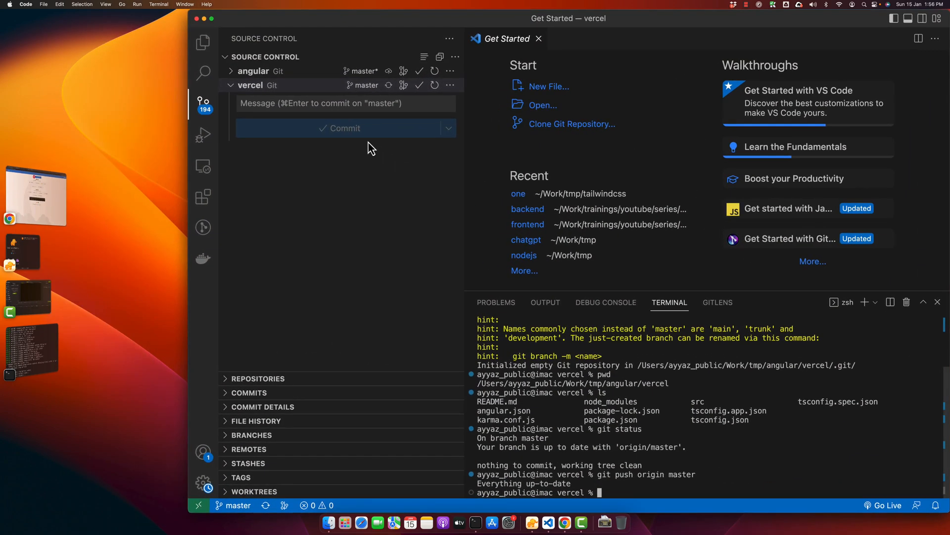
click(203, 42)
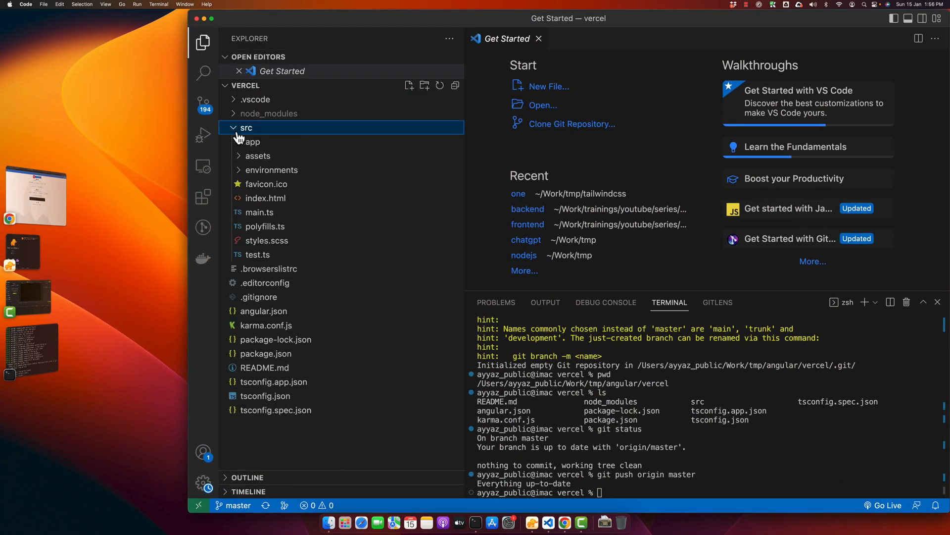
click(250, 142)
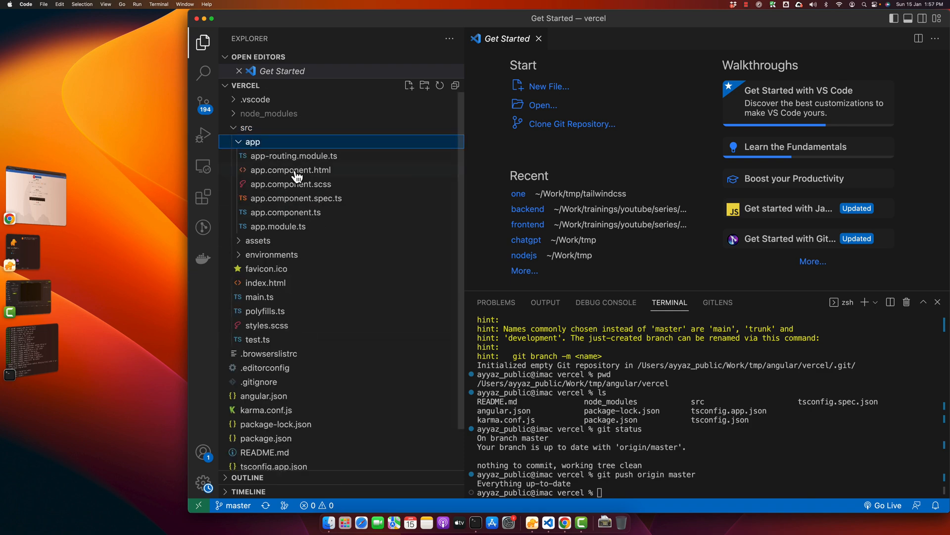
click(292, 169)
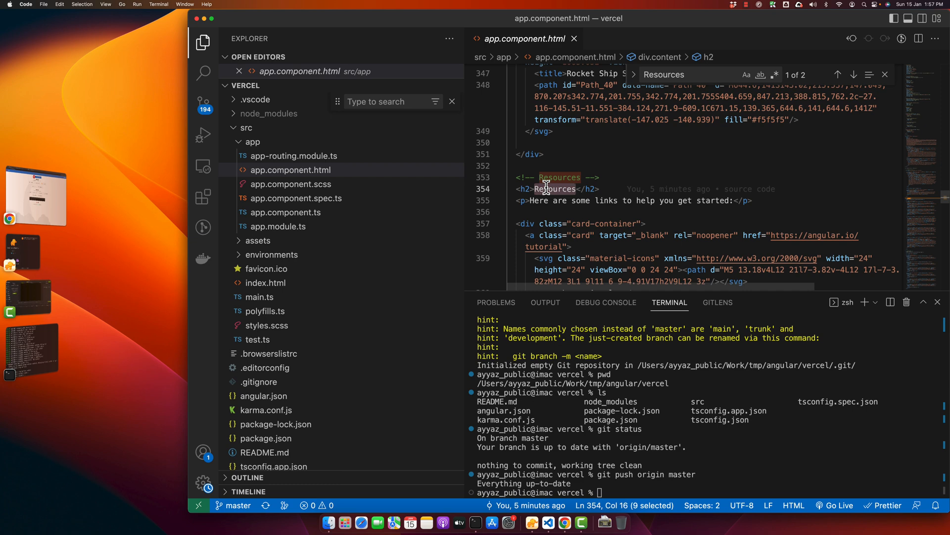
text(Hel)
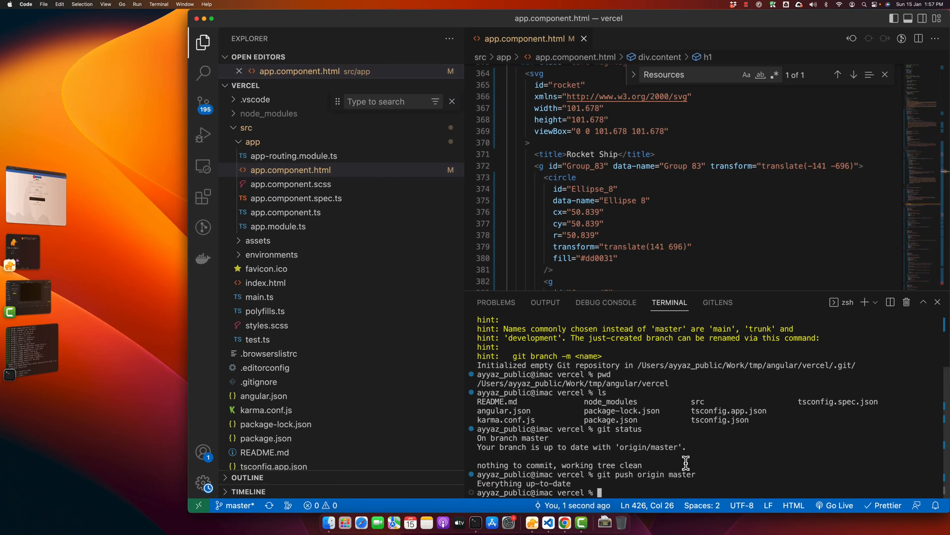
Serve the app locally with ng s, accepting another port until it compiles.
text(ng)
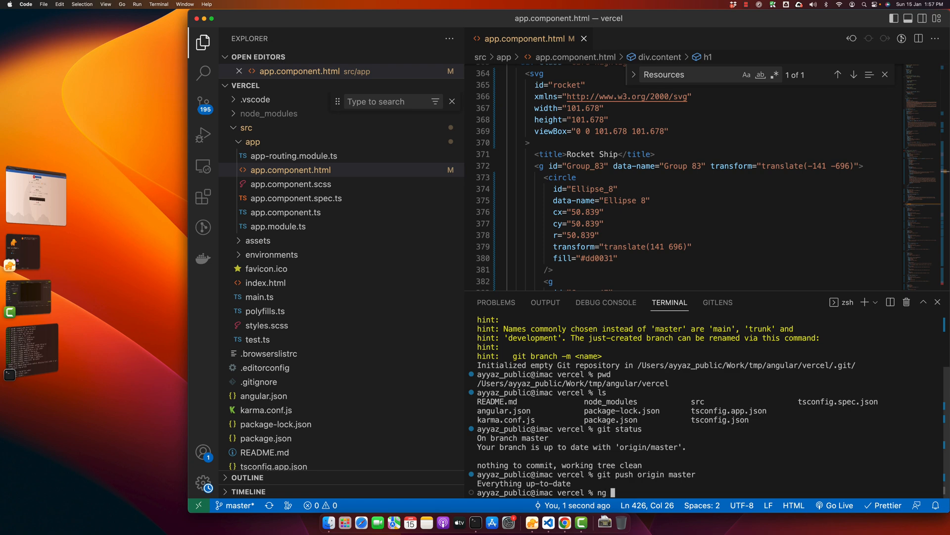
text(s)
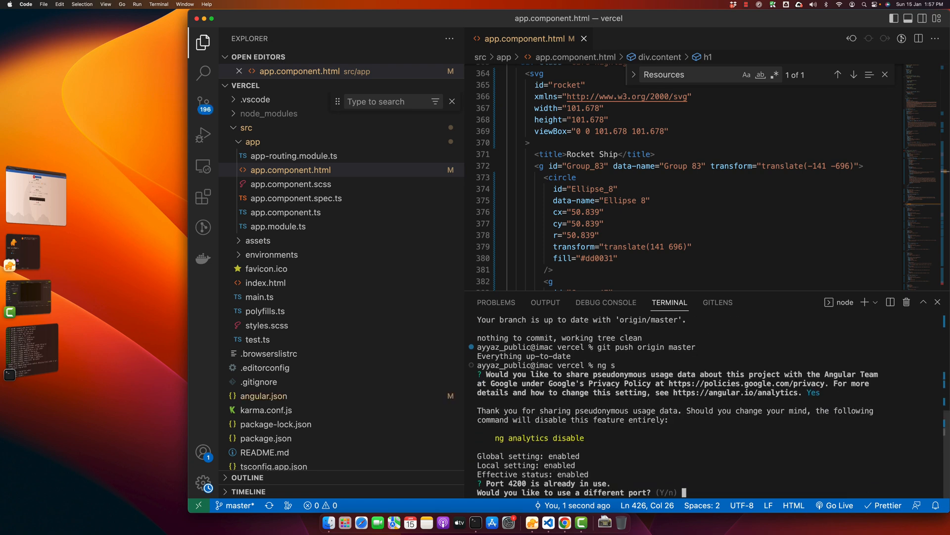
text(Yes)
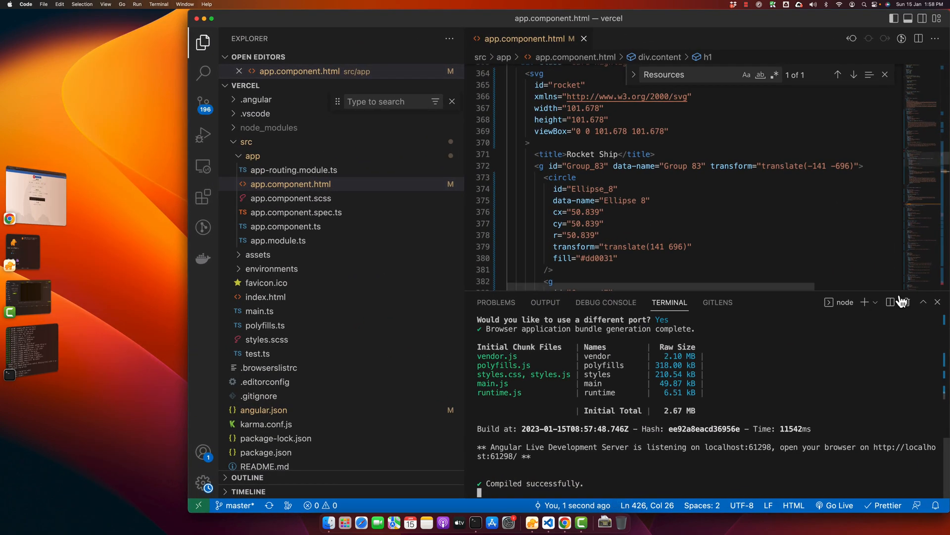
In a second terminal, commit the changes as "changes" and push to origin master.
click(864, 302)
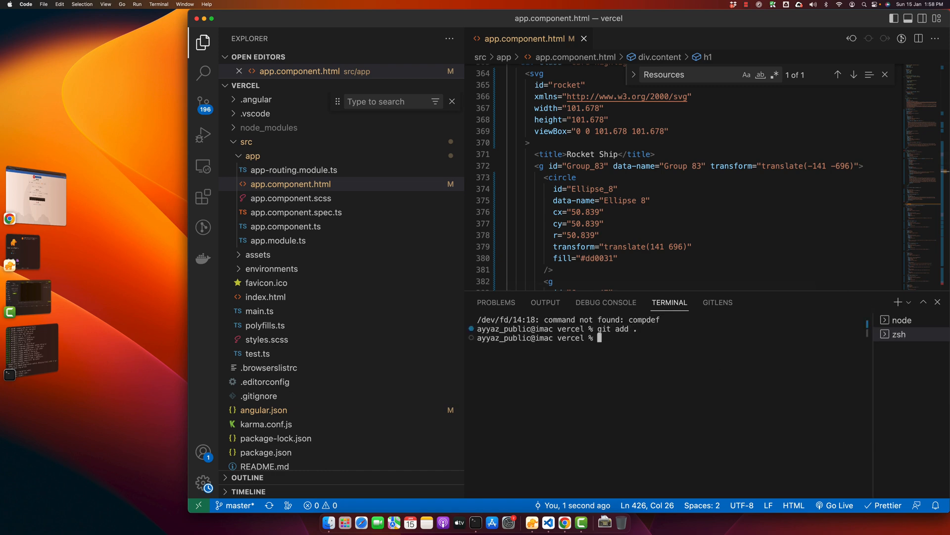
text(git commit -m "changes)
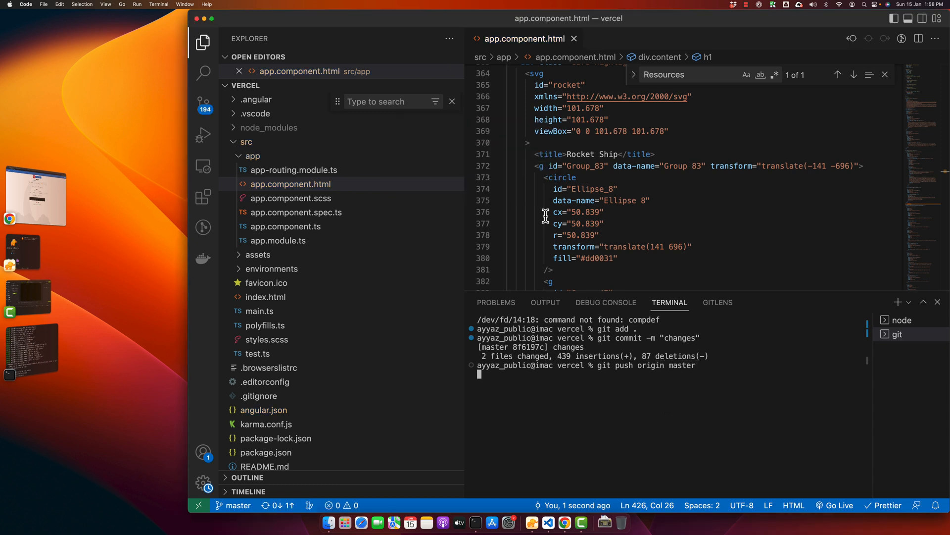
View the Vercel project overview with the 'changes' deployment building, and its options menu.
click(566, 522)
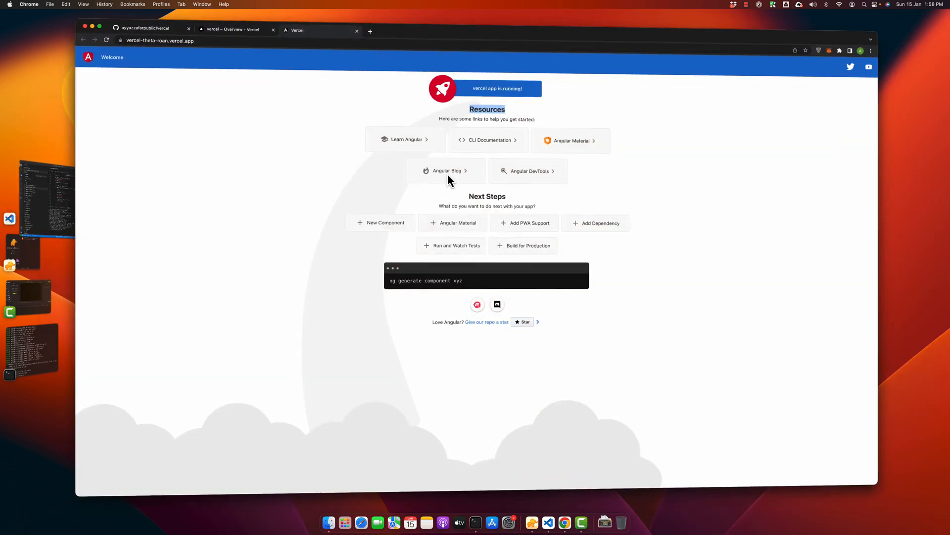
click(236, 29)
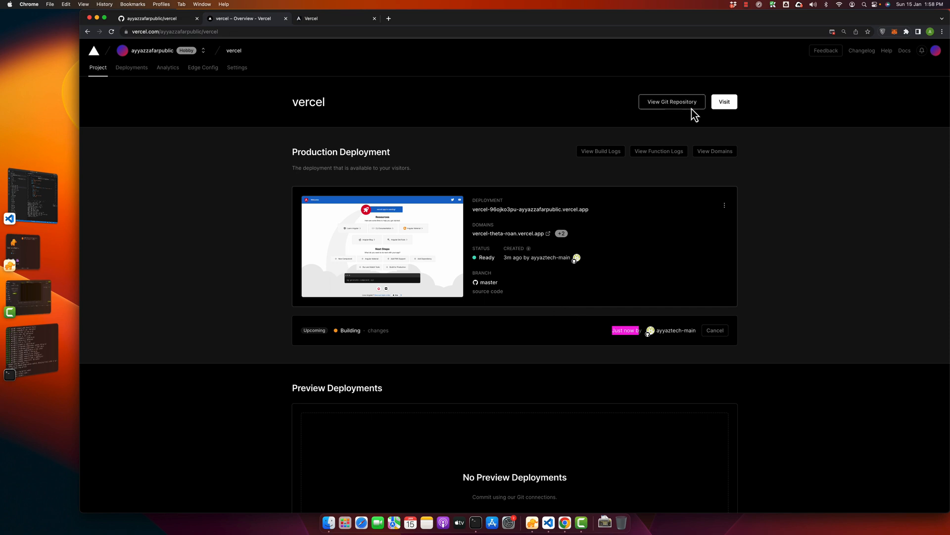
scroll(down, 3)
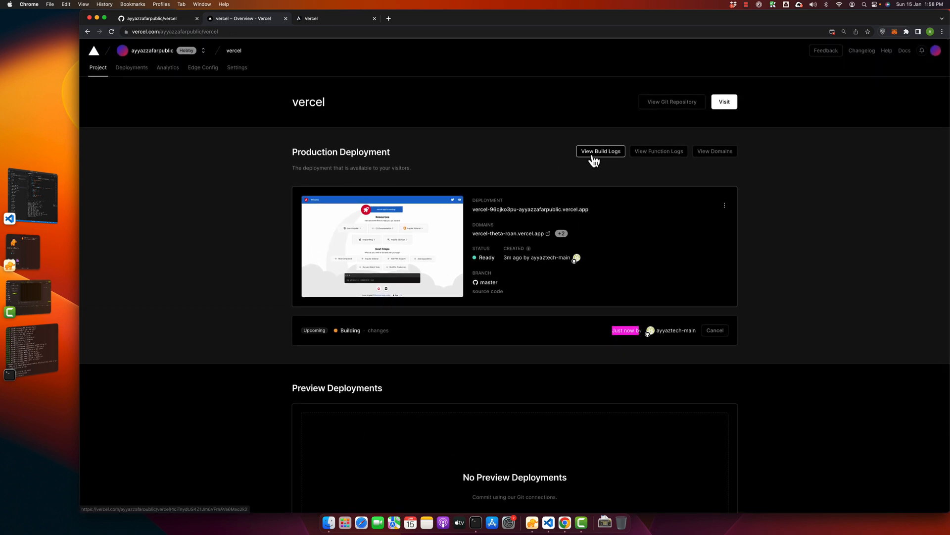
mouse_move(611, 160)
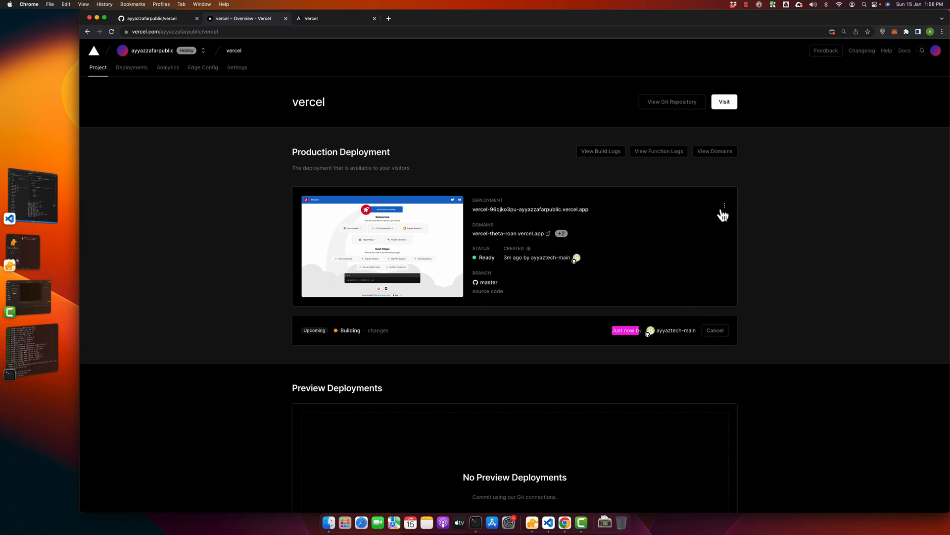
click(724, 205)
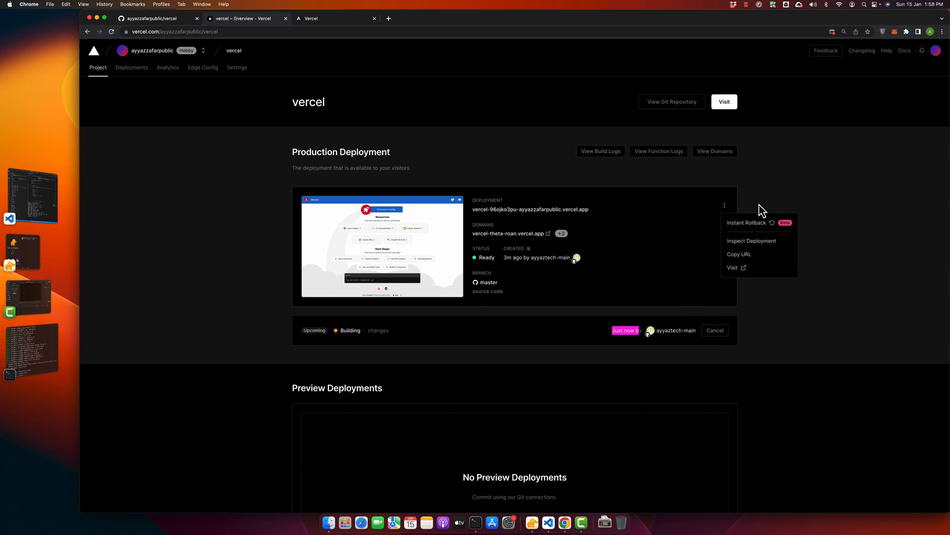
mouse_move(738, 254)
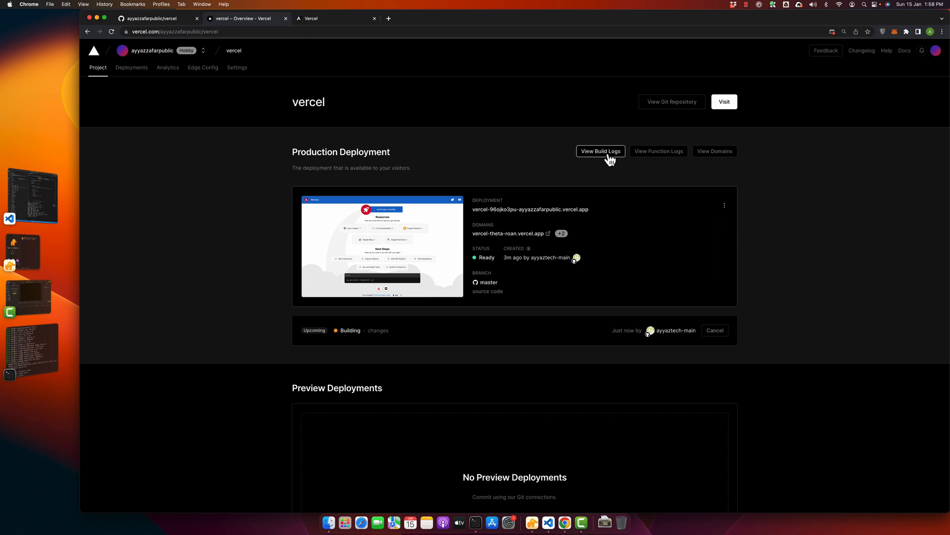
View the production deployment's details, Ready with Building and Assigning Domains completed.
click(600, 151)
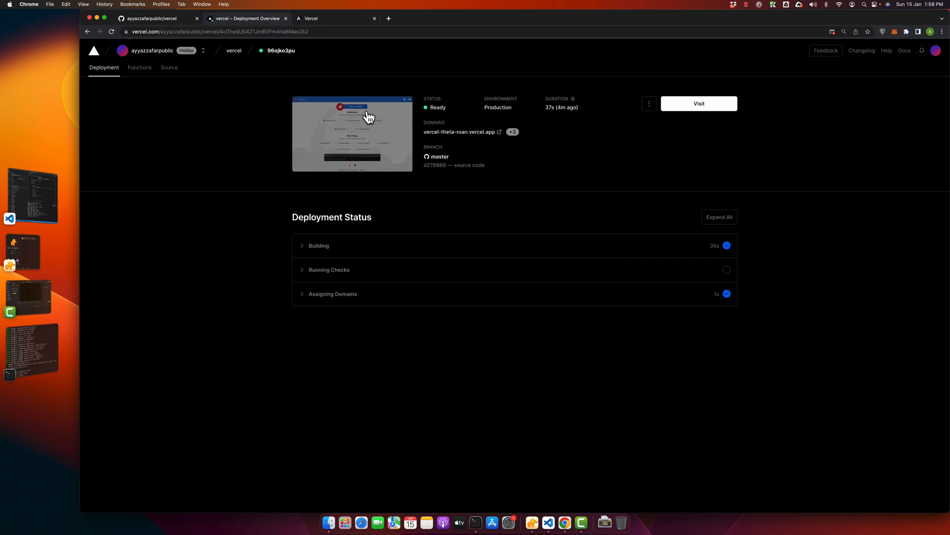
mouse_move(481, 91)
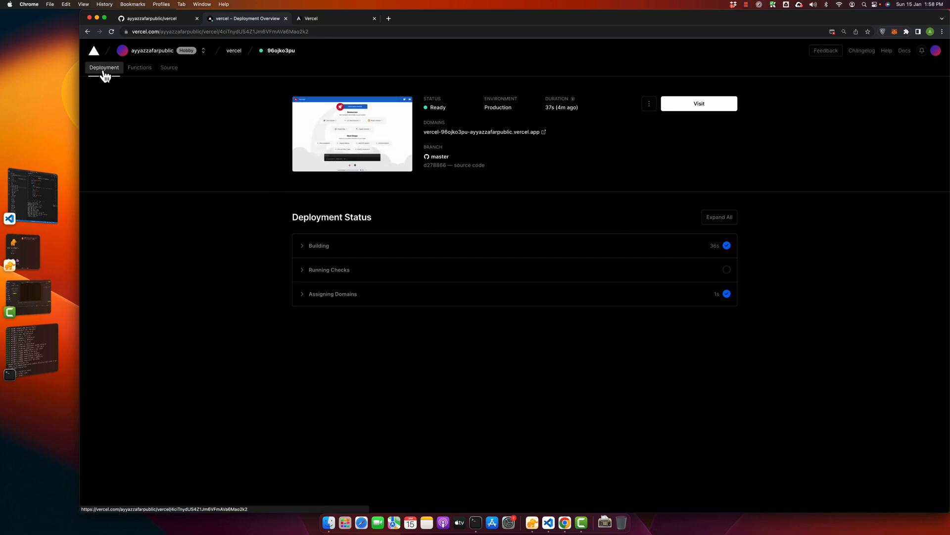
mouse_move(107, 80)
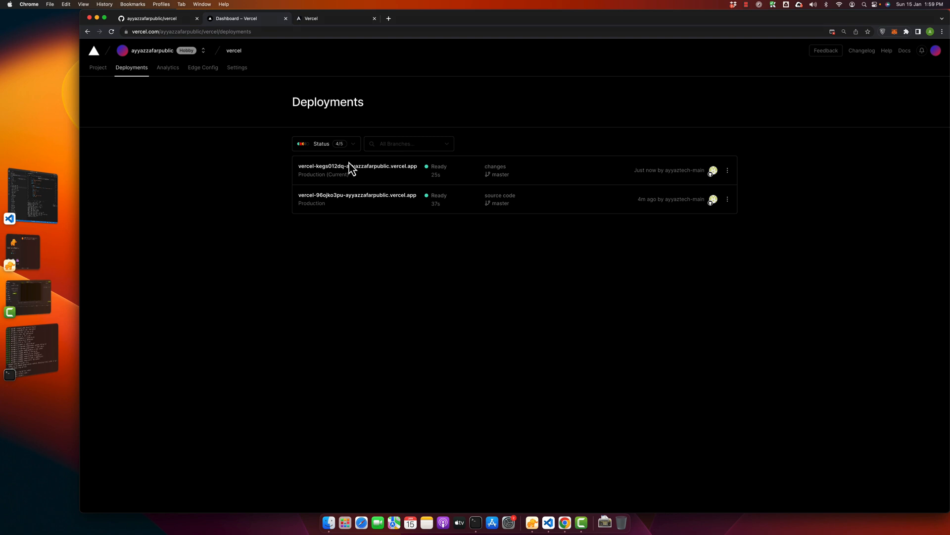
mouse_move(509, 157)
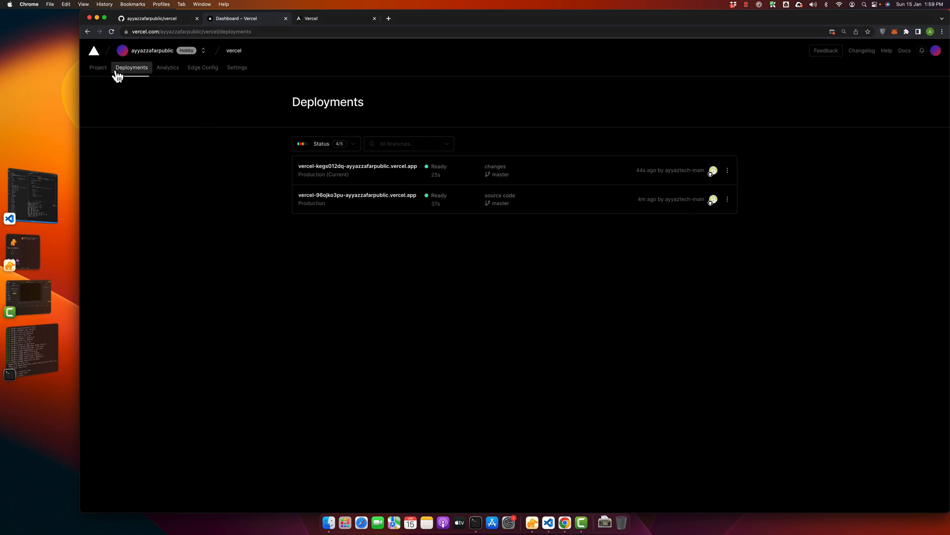
Visit the live production site and highlight the new 'Hello AyyazTech' heading.
click(98, 68)
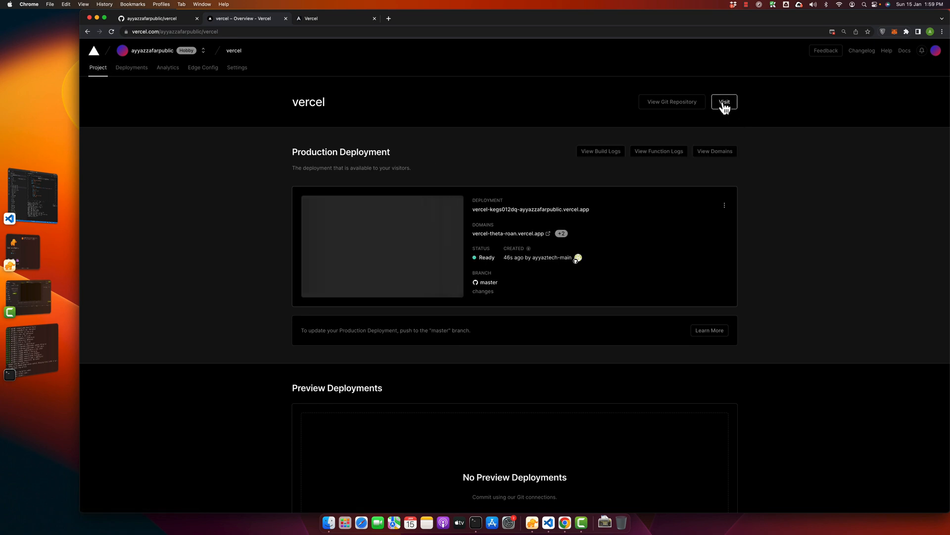
click(724, 101)
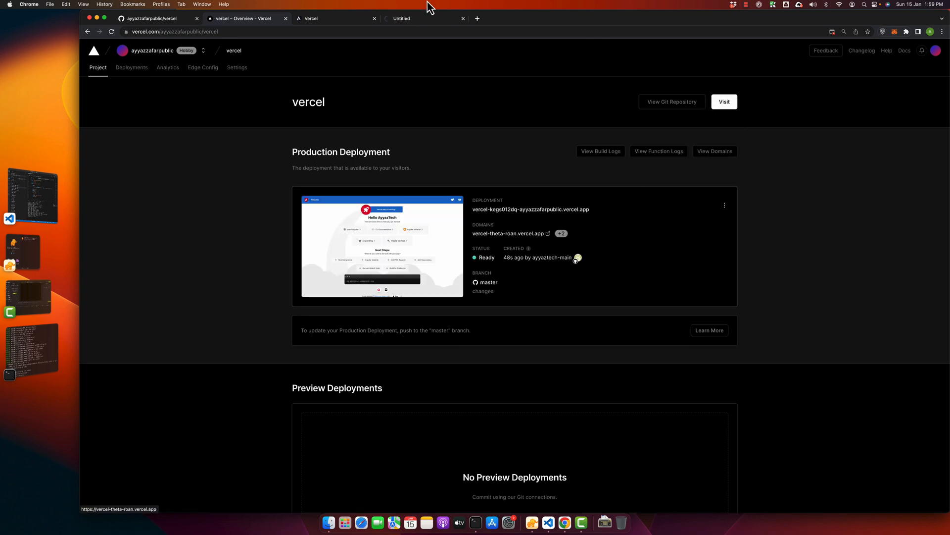
click(425, 18)
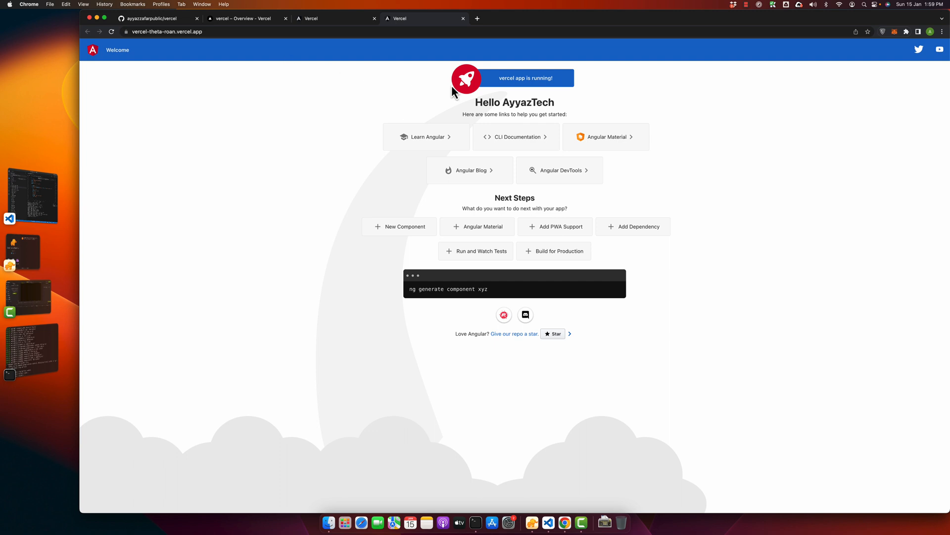
mouse_move(477, 113)
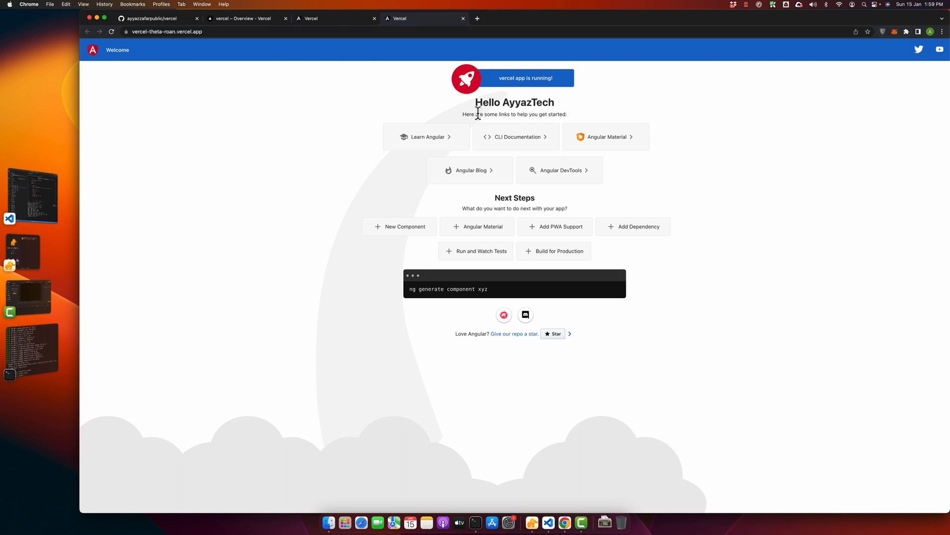
drag(476, 102, 553, 102)
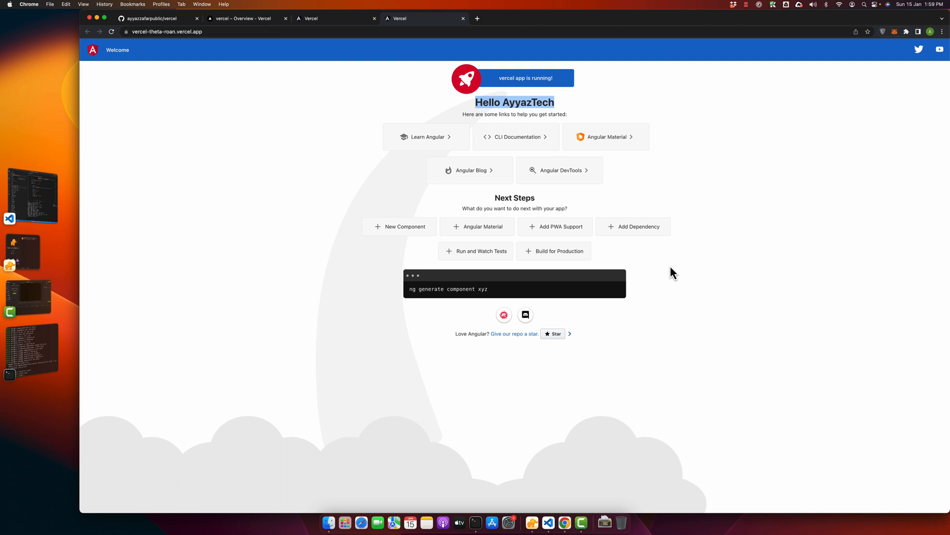
mouse_move(670, 343)
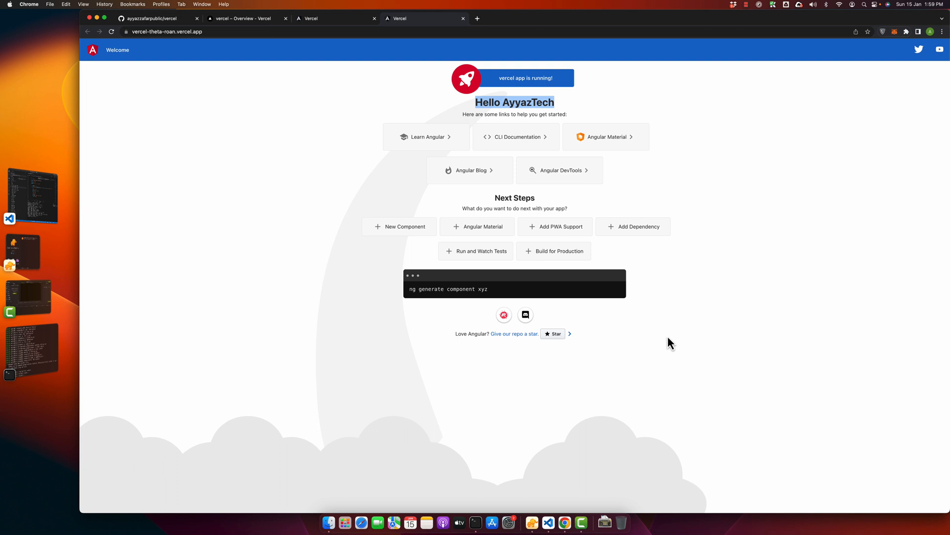
click(734, 4)
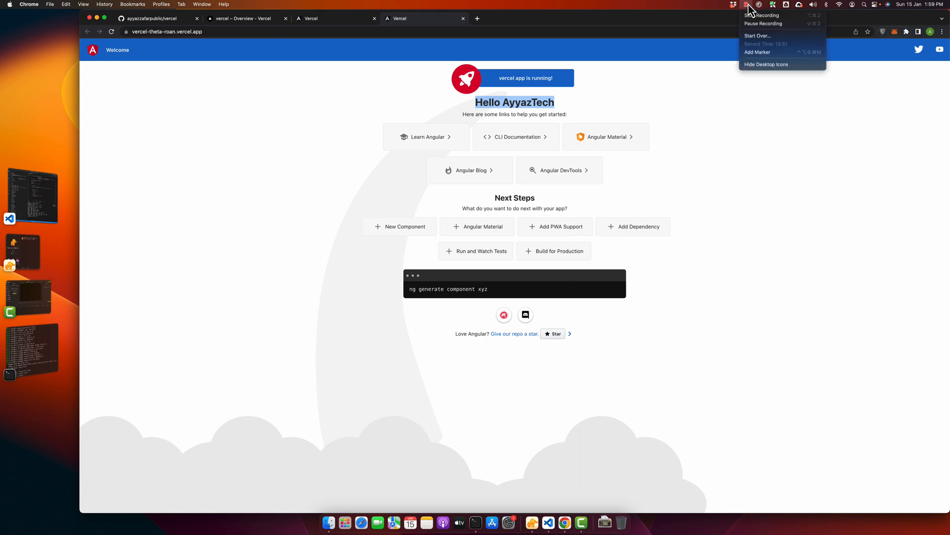